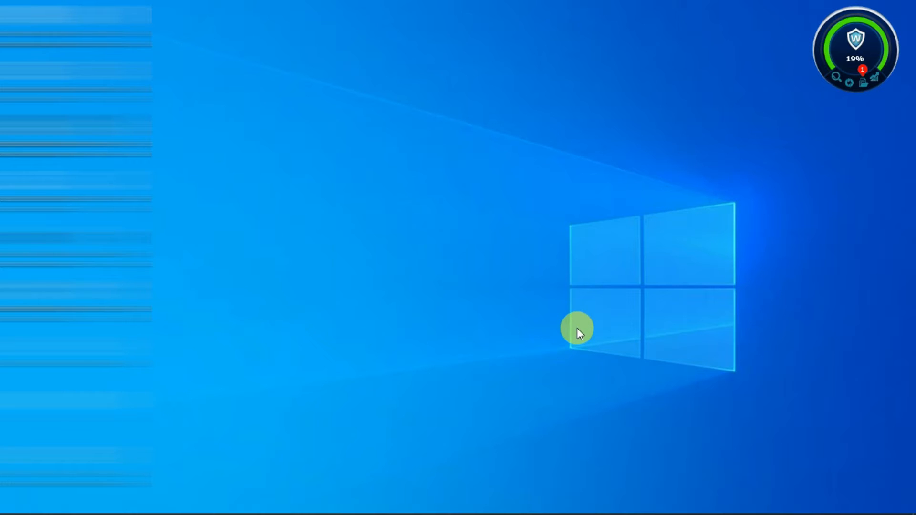
pyautogui.moveTo(372, 352)
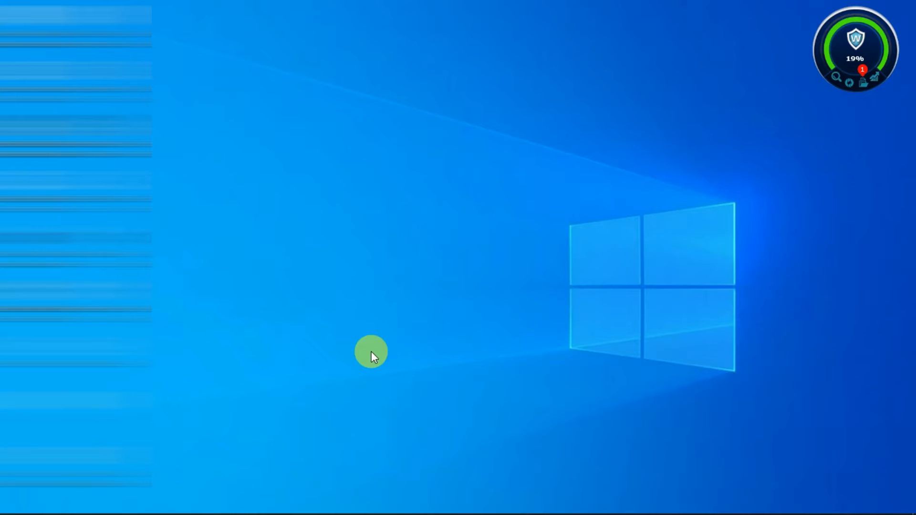
pyautogui.moveTo(320, 352)
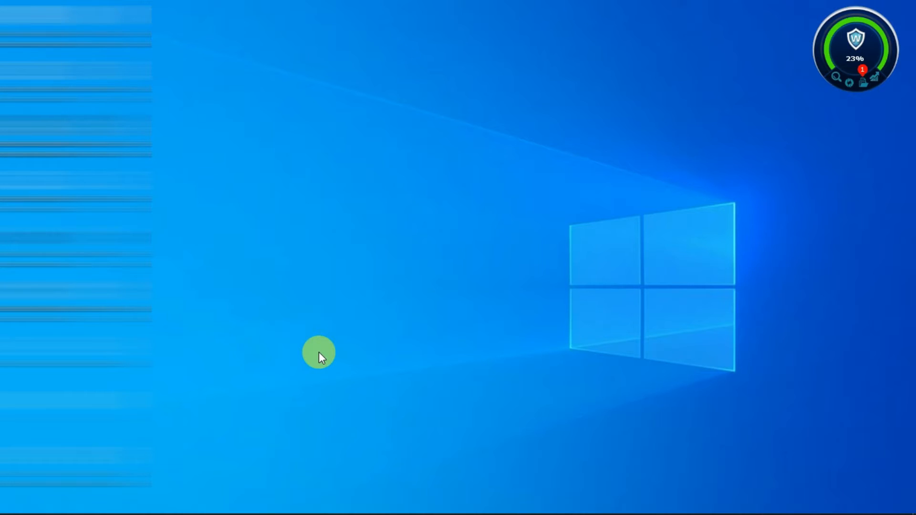
pyautogui.moveTo(313, 353)
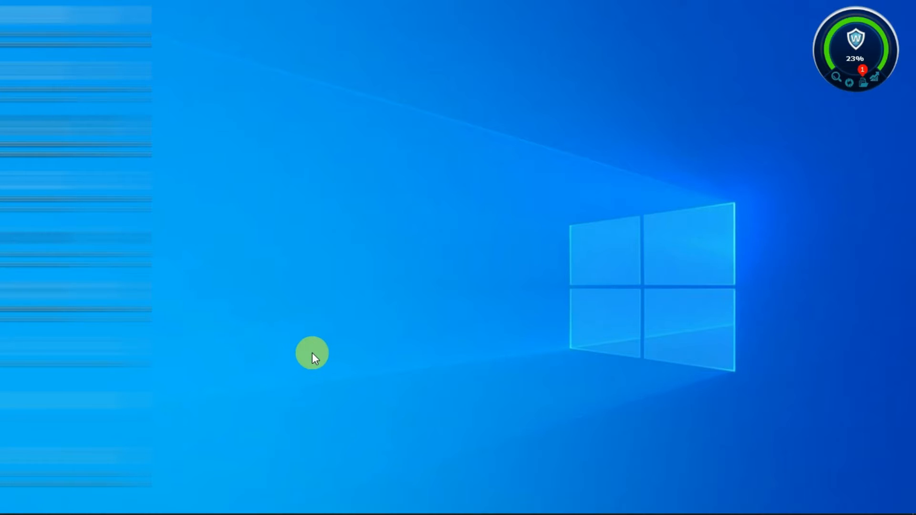
pyautogui.moveTo(280, 473)
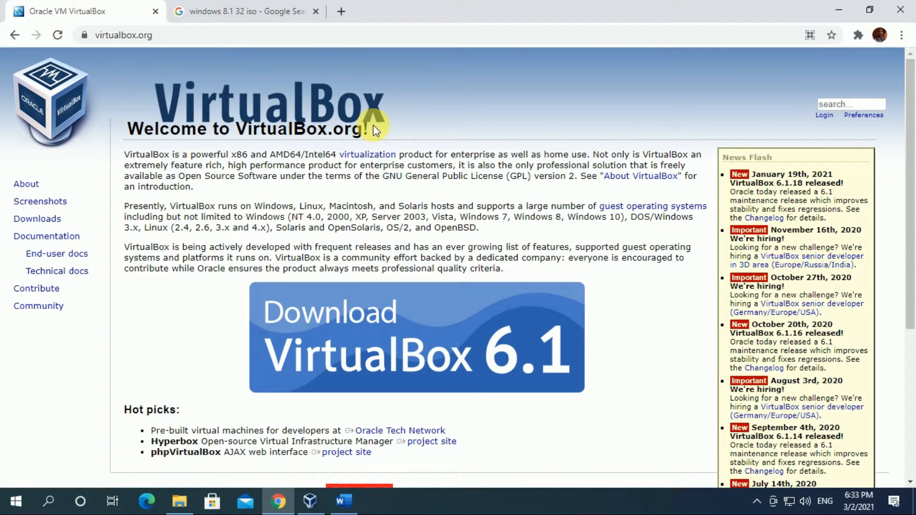
# Step: Reach Microsoft's Windows 8.1 disc image download page from the Google search results
pyautogui.doubleClick(301, 128)
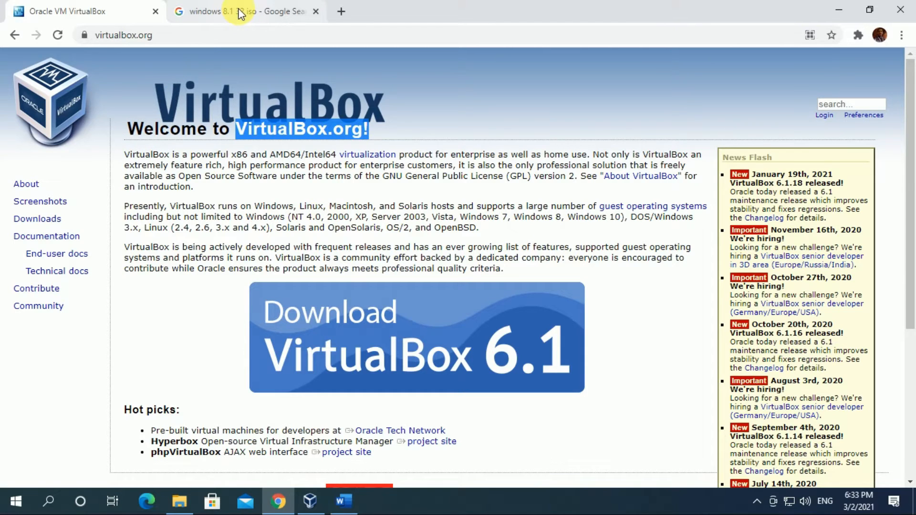
pyautogui.click(240, 12)
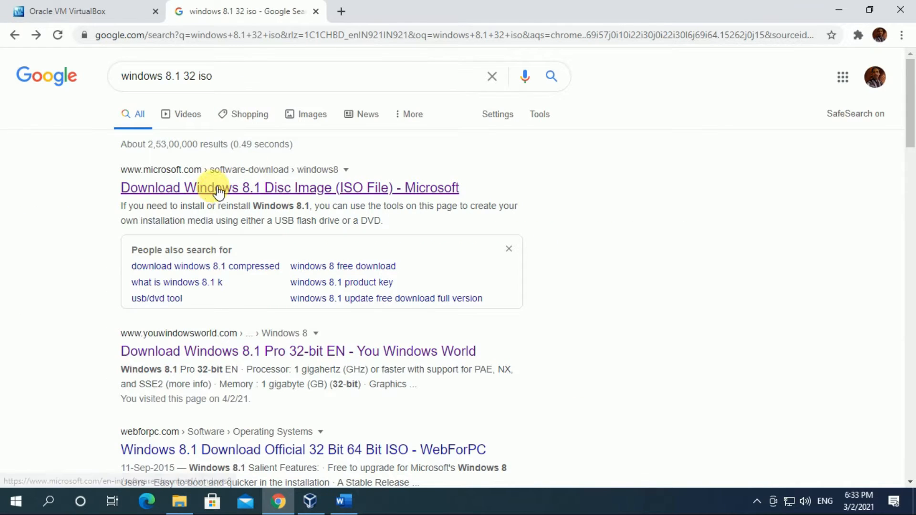
pyautogui.click(290, 188)
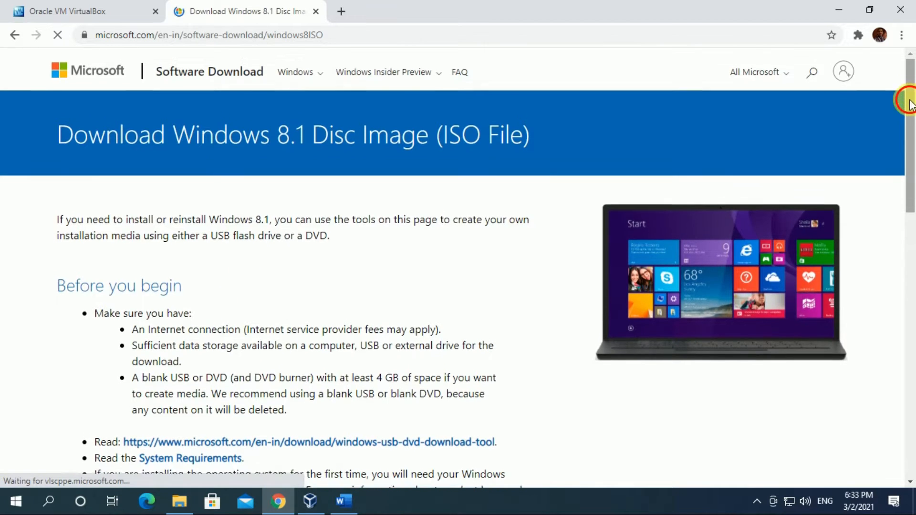
pyautogui.scroll(-3)
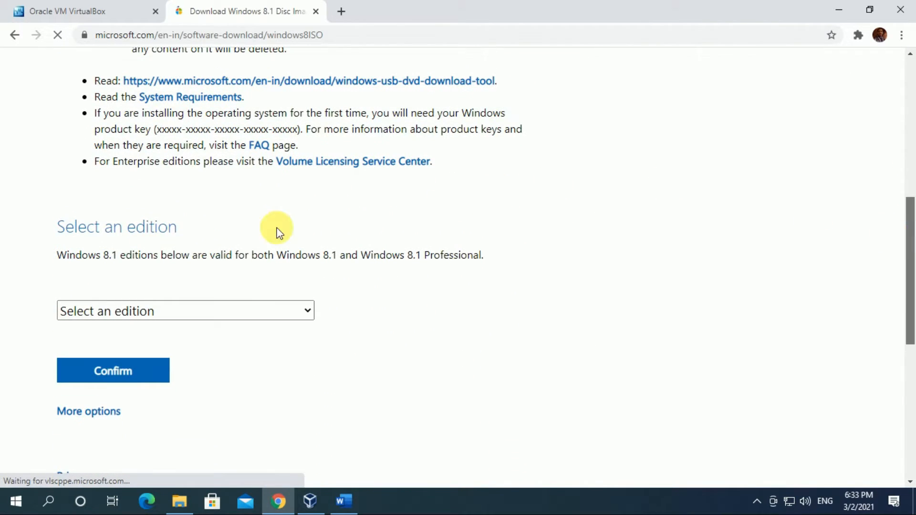
# Step: Choose the Windows 8.1 edition in English and start the 32-bit ISO download
pyautogui.click(184, 310)
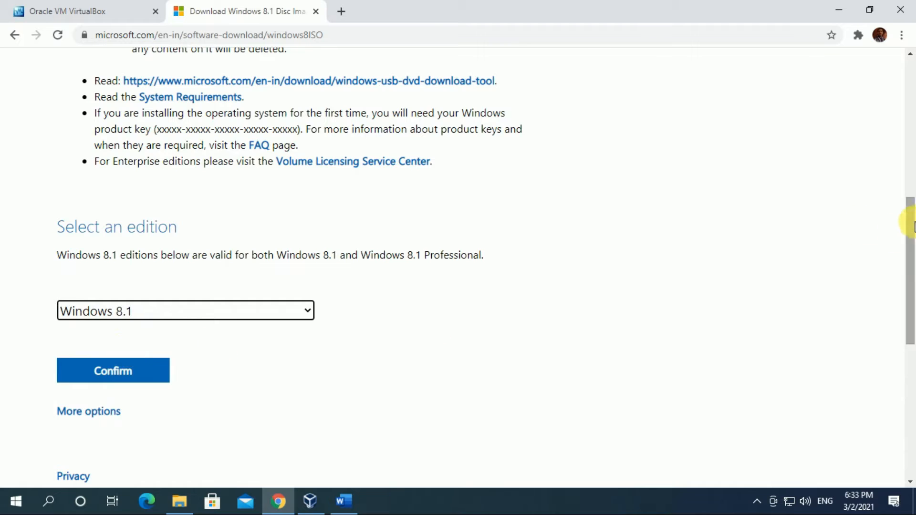
pyautogui.click(113, 370)
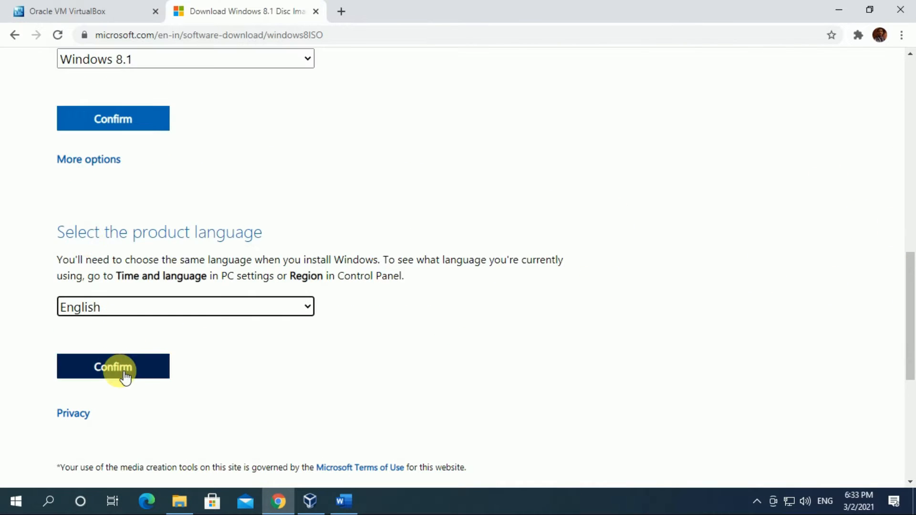
pyautogui.click(113, 366)
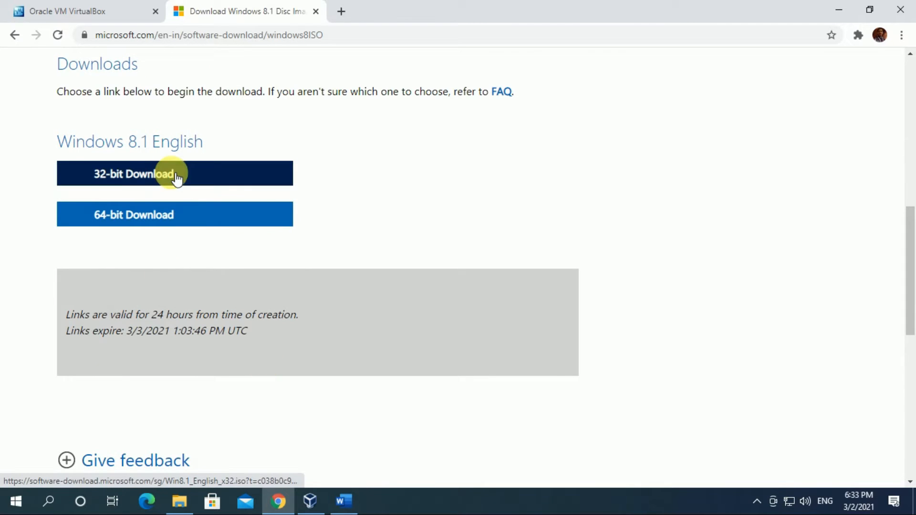
pyautogui.click(174, 173)
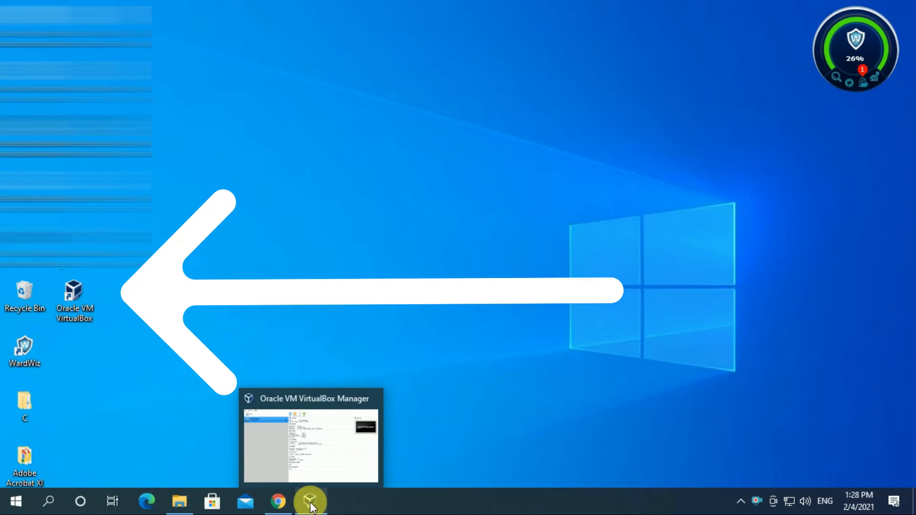
# Step: Begin a new VirtualBox machine named win8.1
pyautogui.click(309, 501)
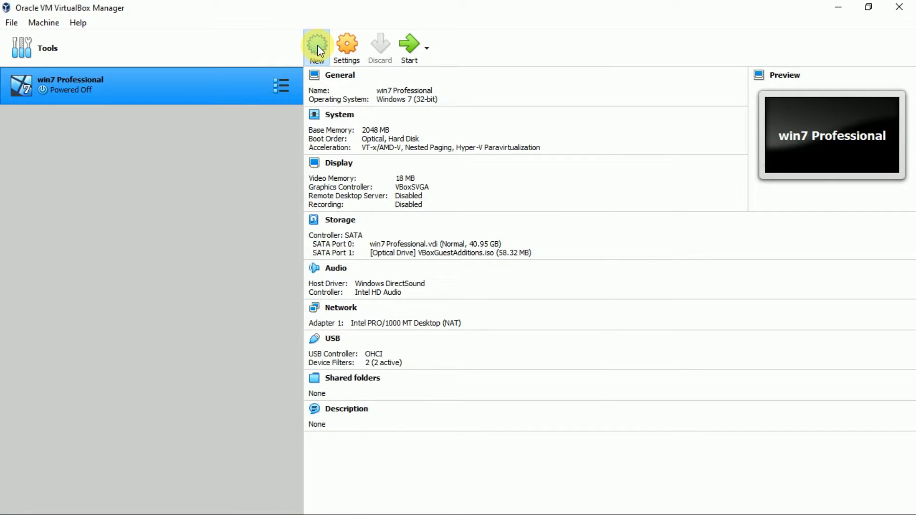
pyautogui.click(316, 45)
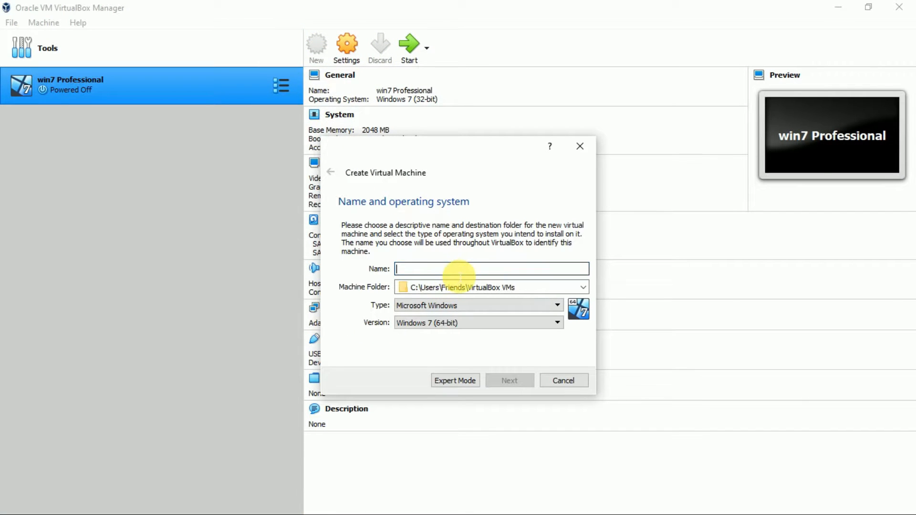
pyautogui.write('w')
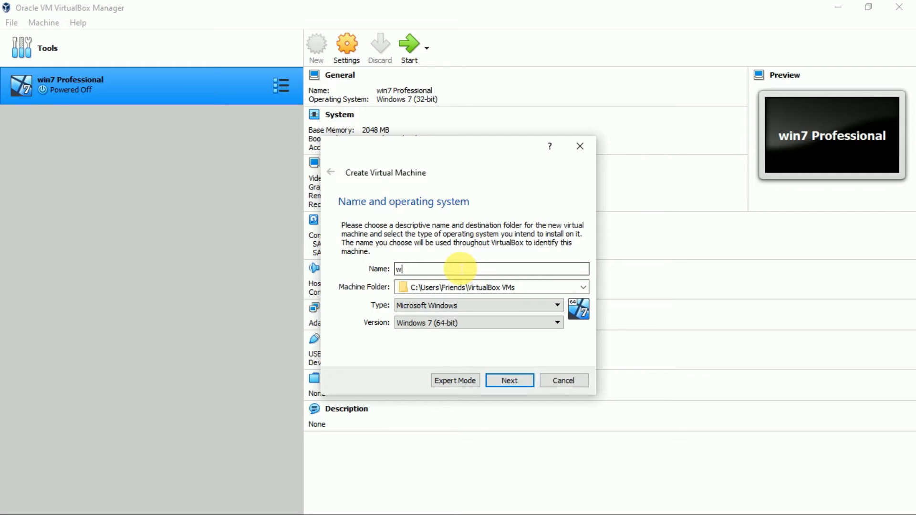
pyautogui.write('in8')
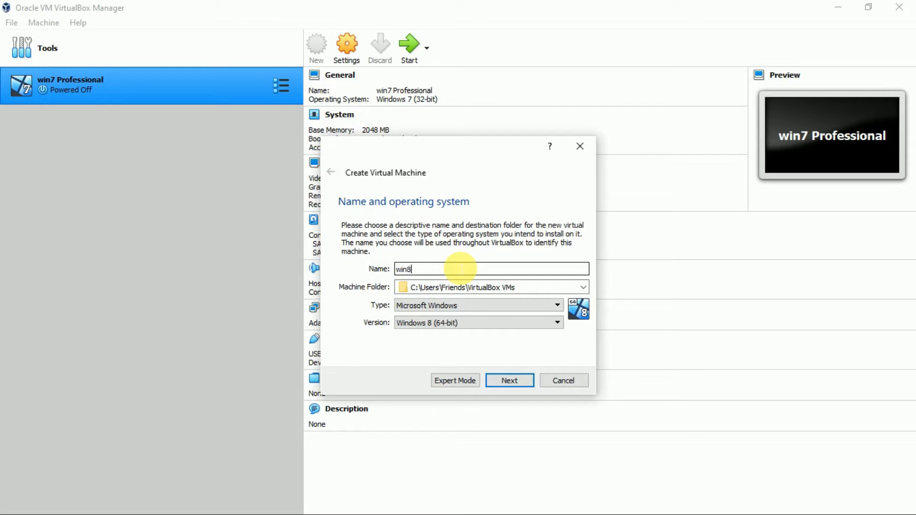
pyautogui.write('.1')
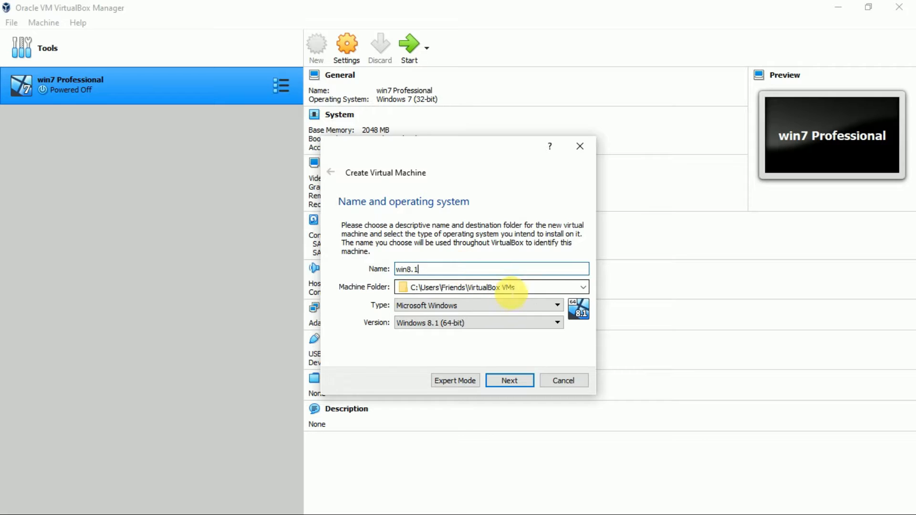
# Step: Set the machine folder to Local Disk (E:)
pyautogui.click(583, 287)
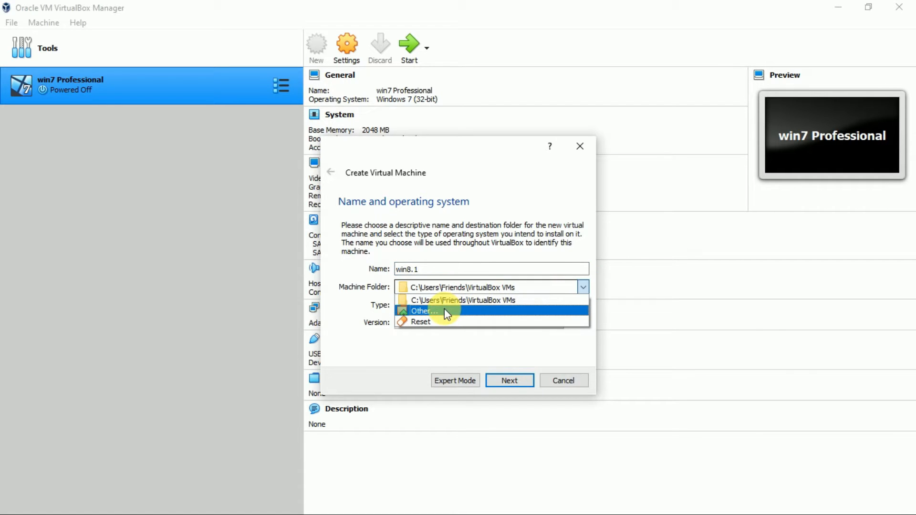
pyautogui.click(421, 310)
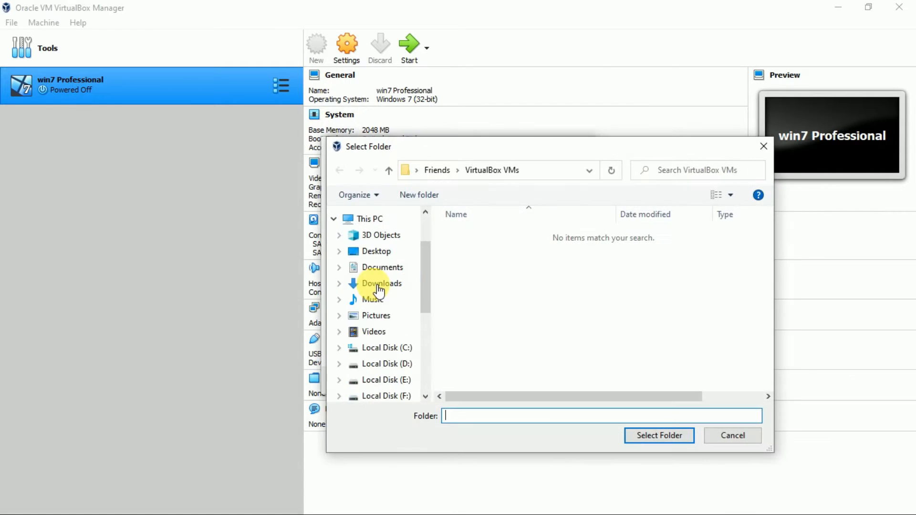
pyautogui.click(386, 380)
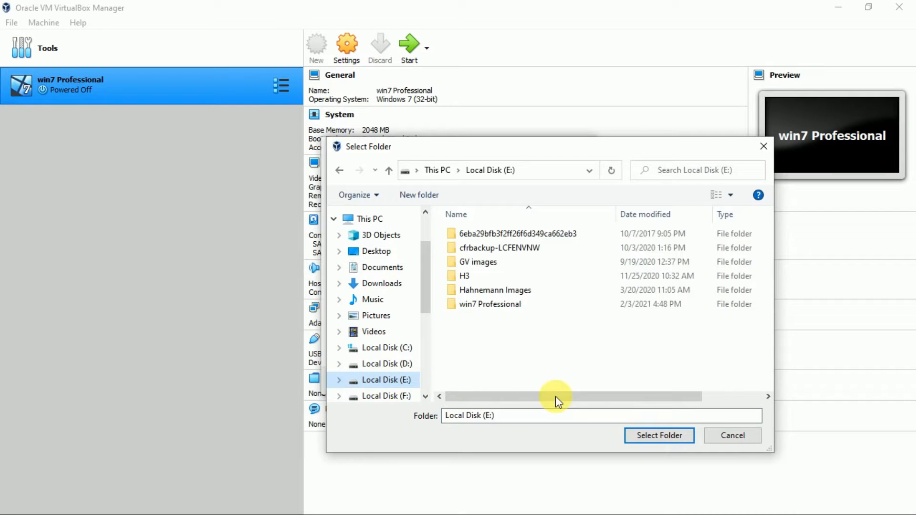
pyautogui.click(658, 436)
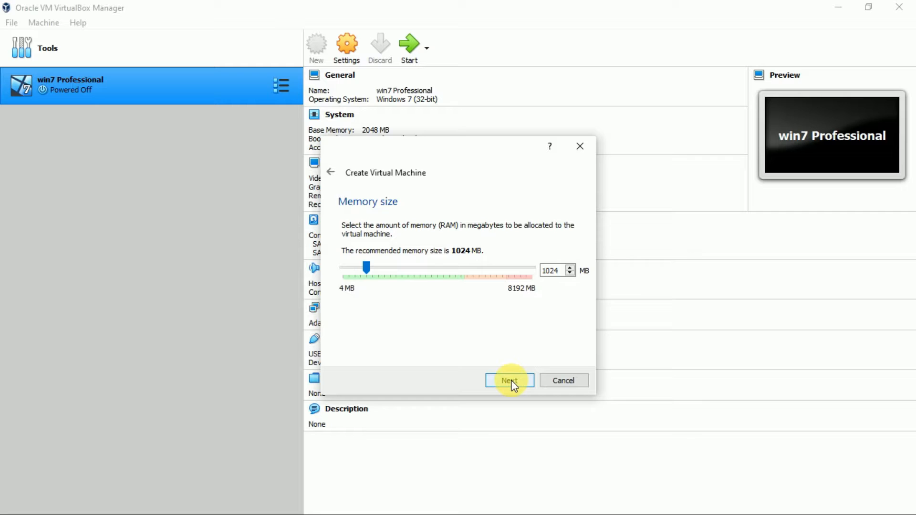
# Step: Accept 1024 MB memory and create a new 40 GB VDI disk to finish the win8.1 machine
pyautogui.click(509, 381)
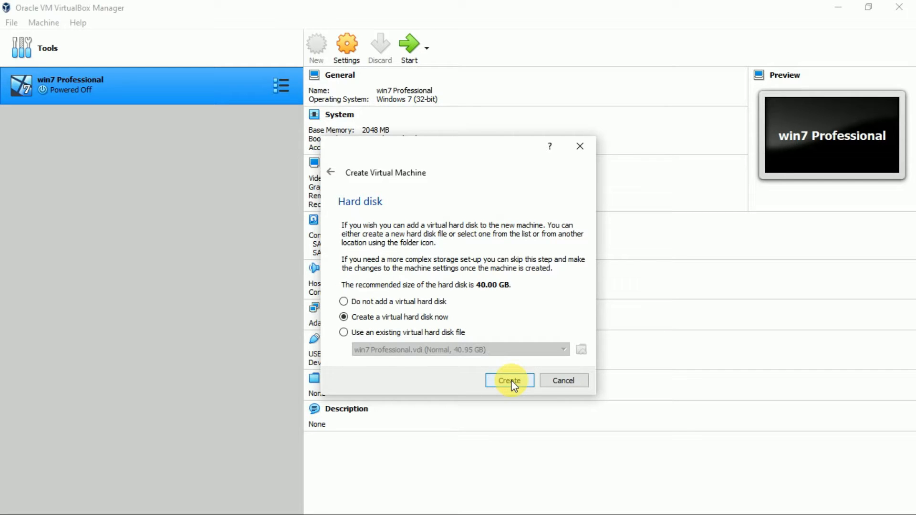
pyautogui.click(509, 381)
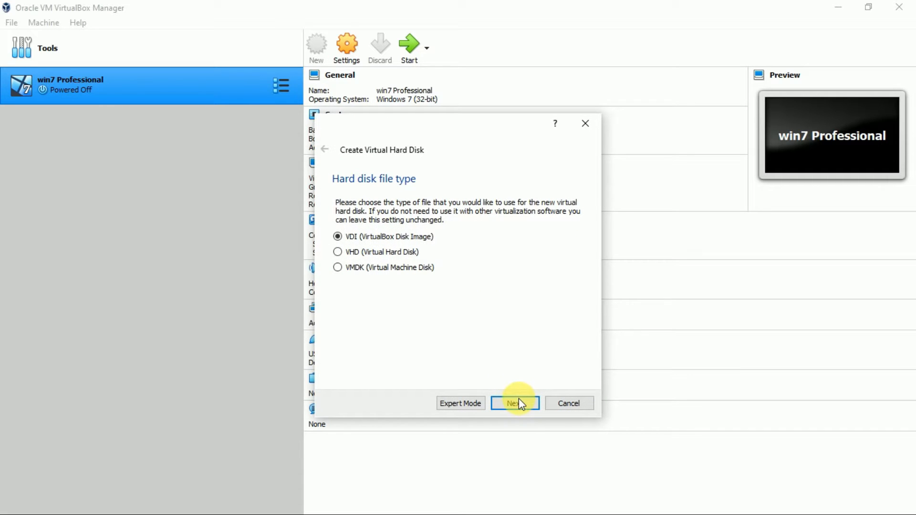
pyautogui.click(513, 403)
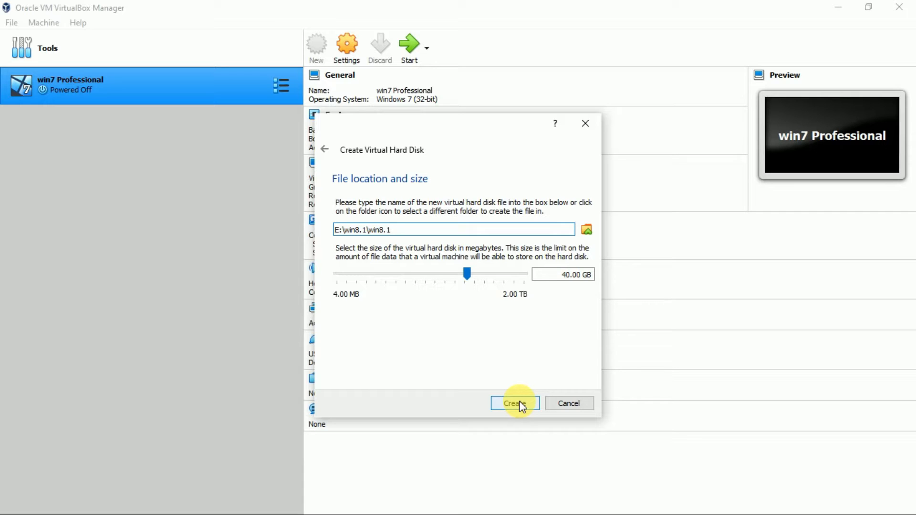
pyautogui.click(514, 403)
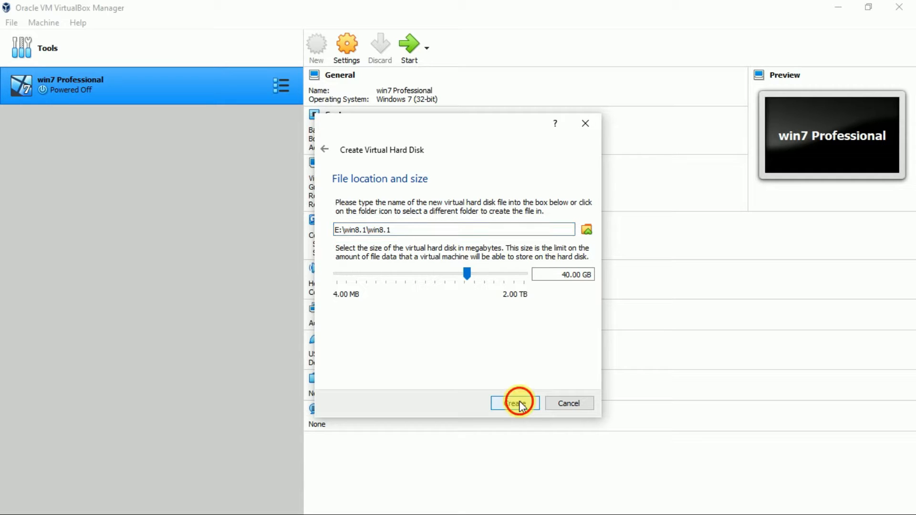
pyautogui.click(514, 403)
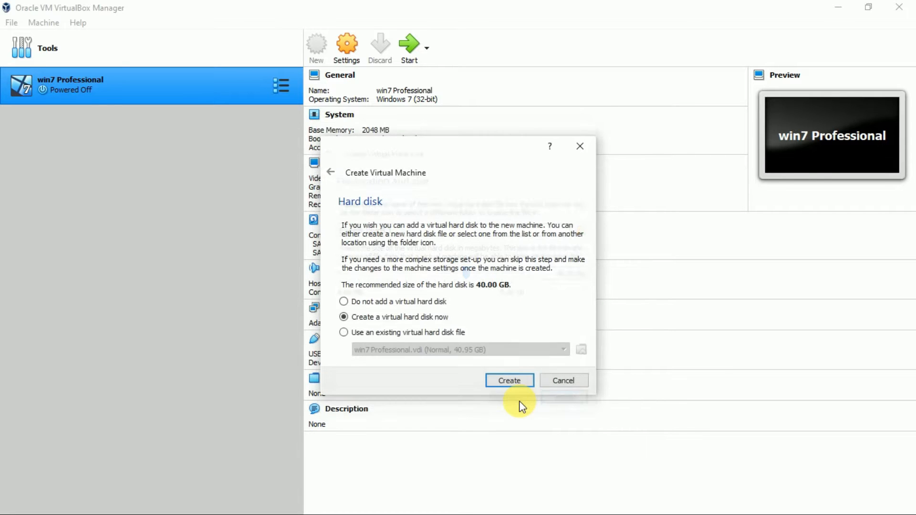
pyautogui.click(509, 380)
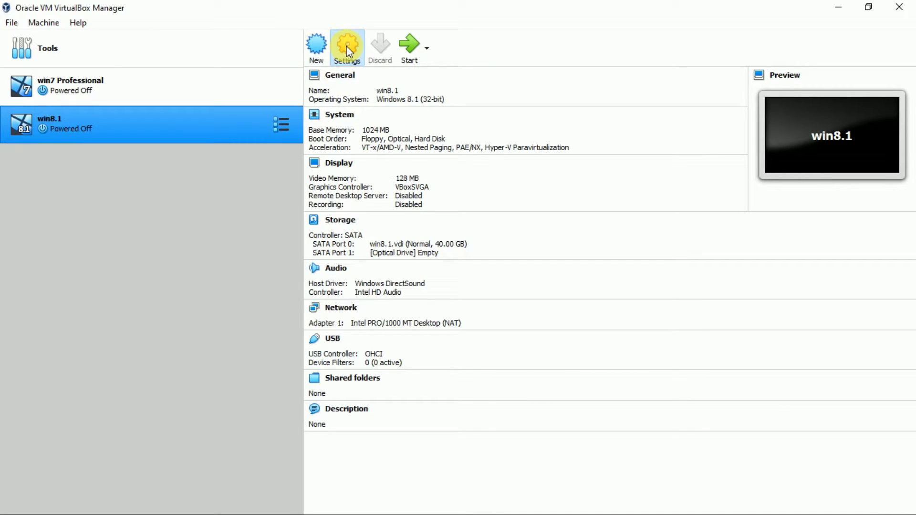
# Step: Make win8.1's shared clipboard and drag-and-drop bidirectional in the General settings
pyautogui.click(346, 45)
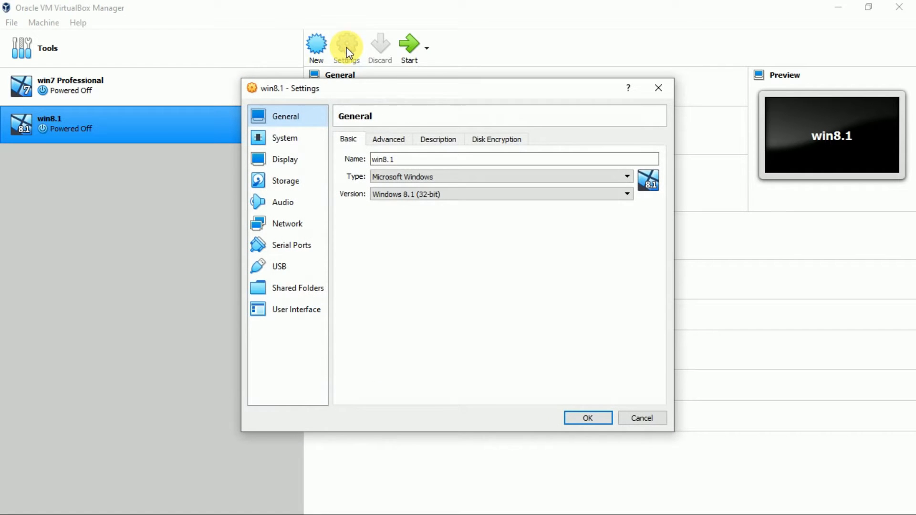
pyautogui.click(388, 139)
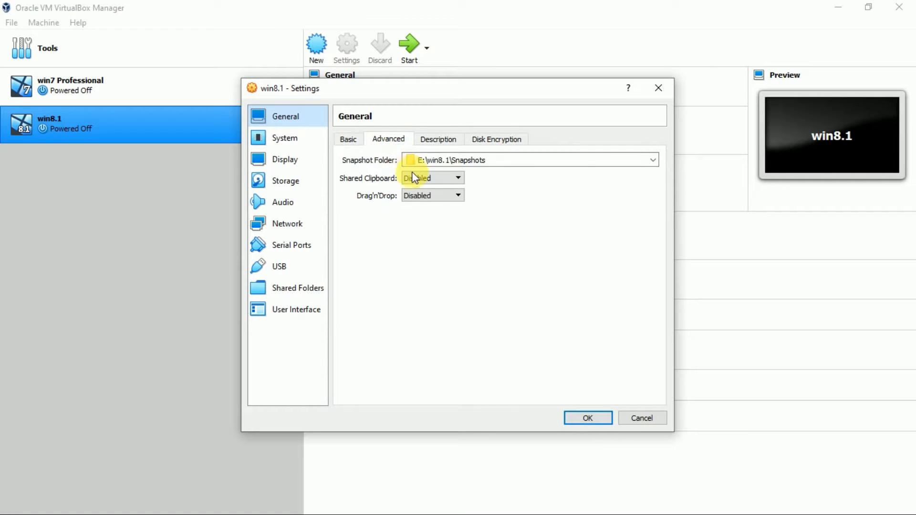
pyautogui.click(432, 179)
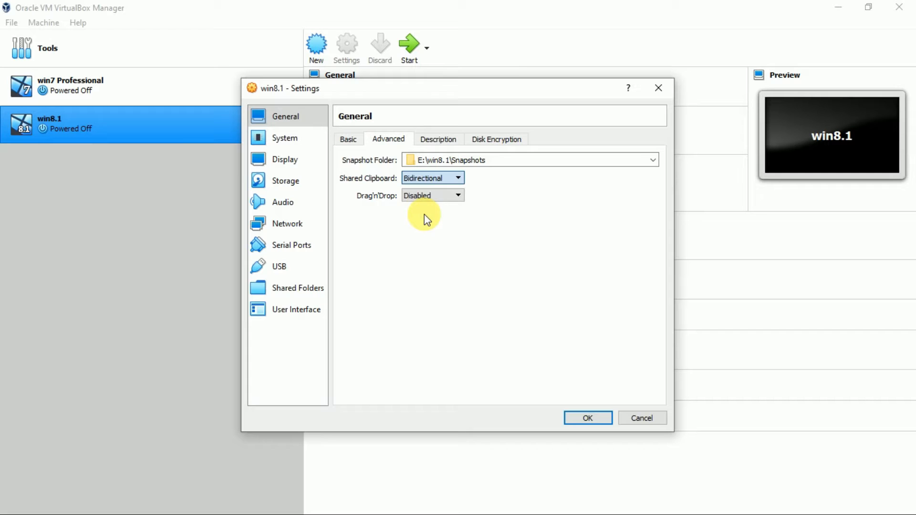
pyautogui.click(432, 195)
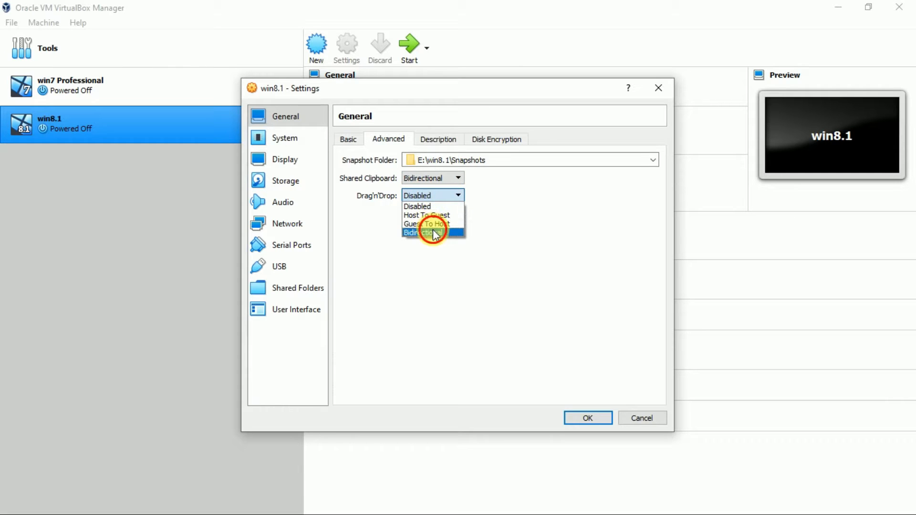
# Step: Remove floppy from the boot order and use a USB Multi-Touch Tablet pointing device
pyautogui.click(285, 137)
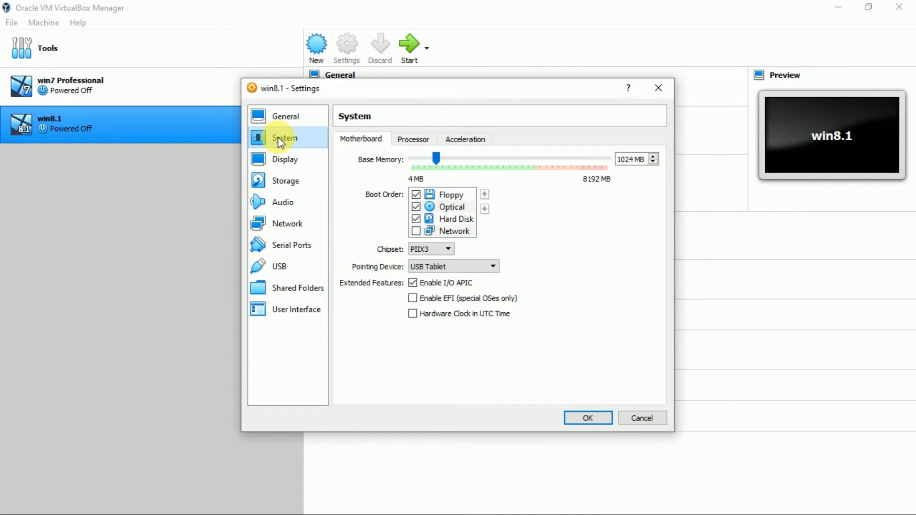
pyautogui.click(416, 195)
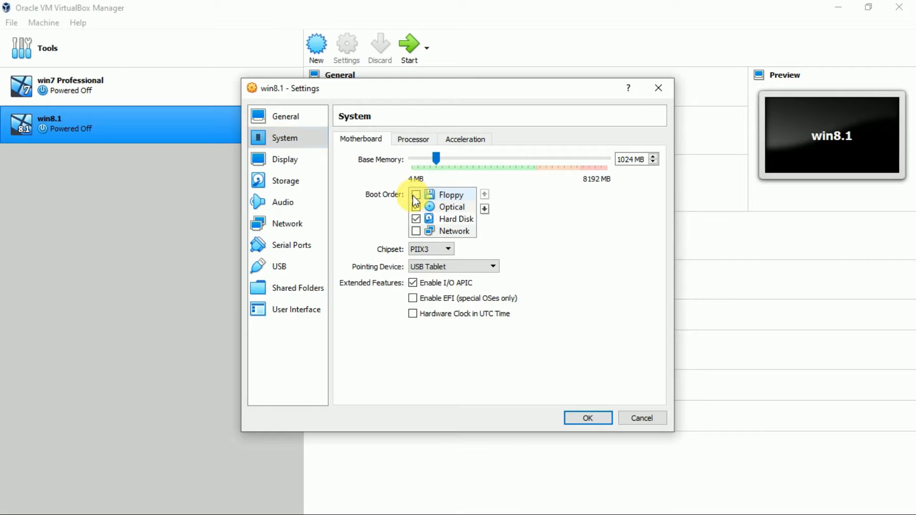
pyautogui.click(492, 266)
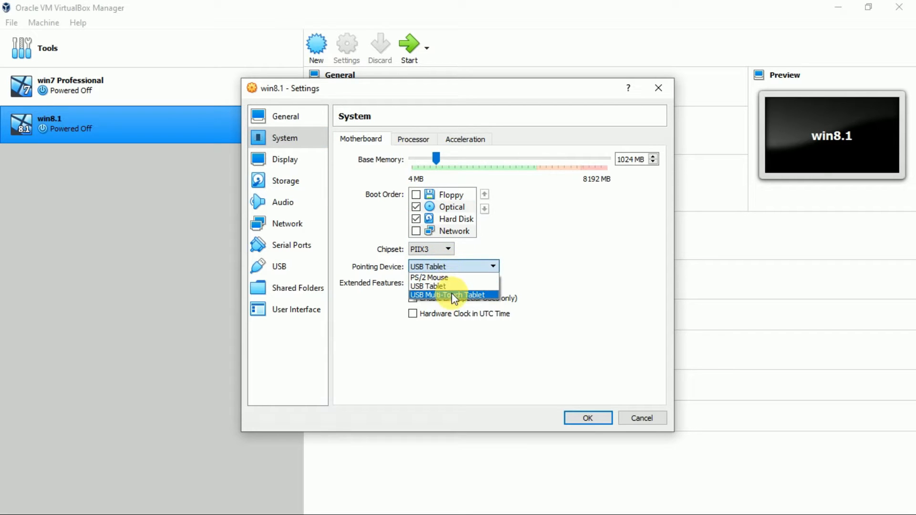
pyautogui.click(448, 294)
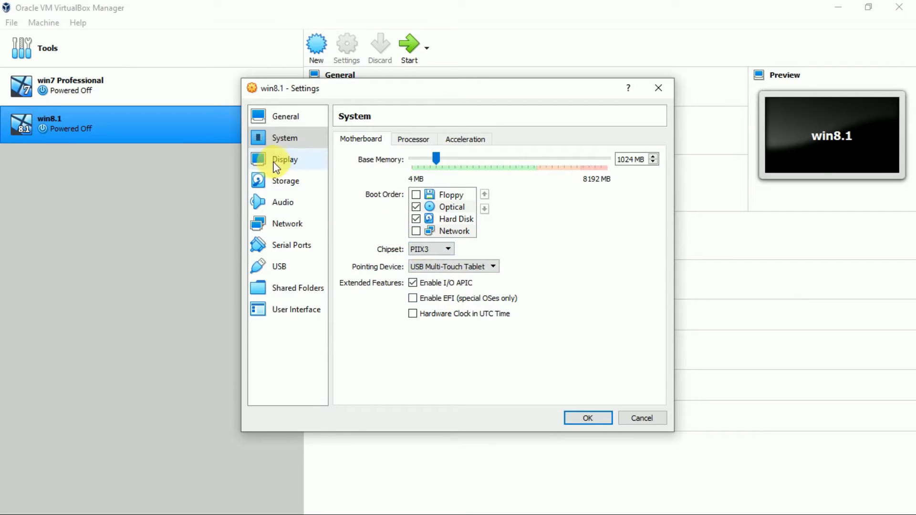
pyautogui.click(284, 159)
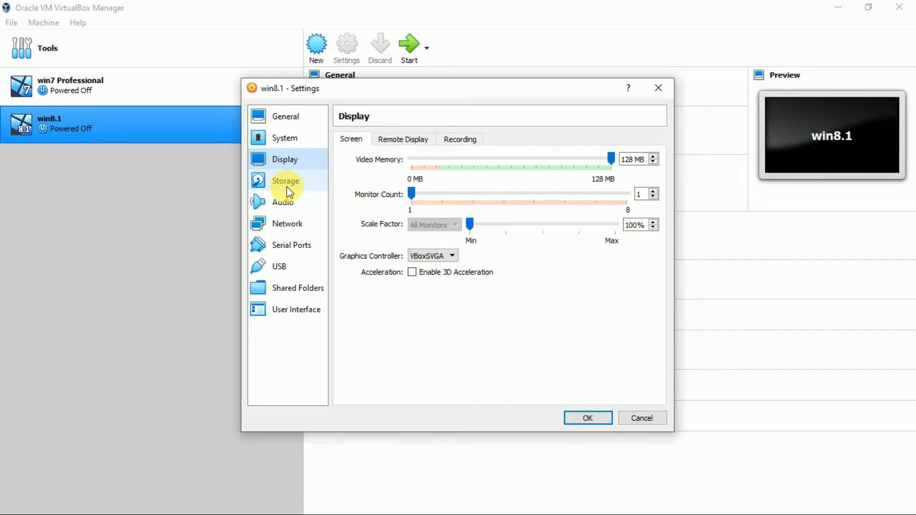
# Step: Attach the Win81en86 disc image to win8.1's empty optical drive in Storage settings
pyautogui.click(286, 180)
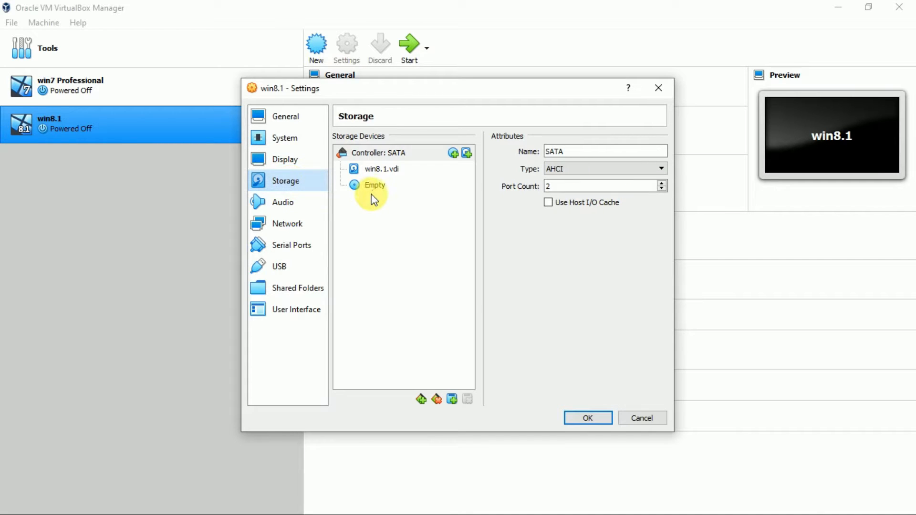
pyautogui.click(374, 184)
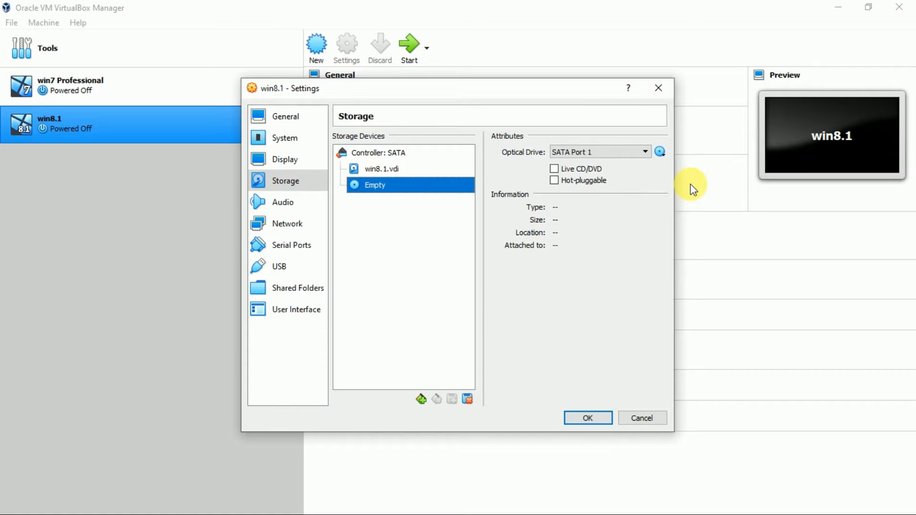
pyautogui.click(659, 152)
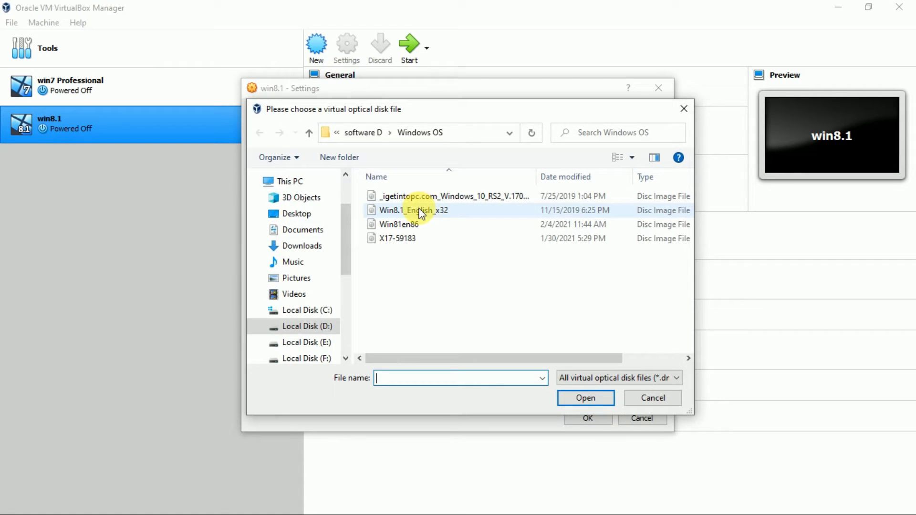
pyautogui.click(398, 225)
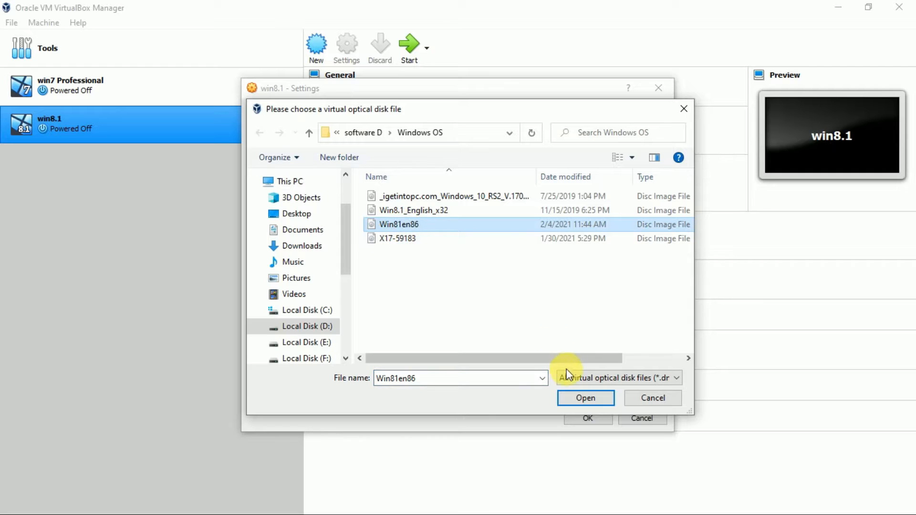
pyautogui.click(585, 398)
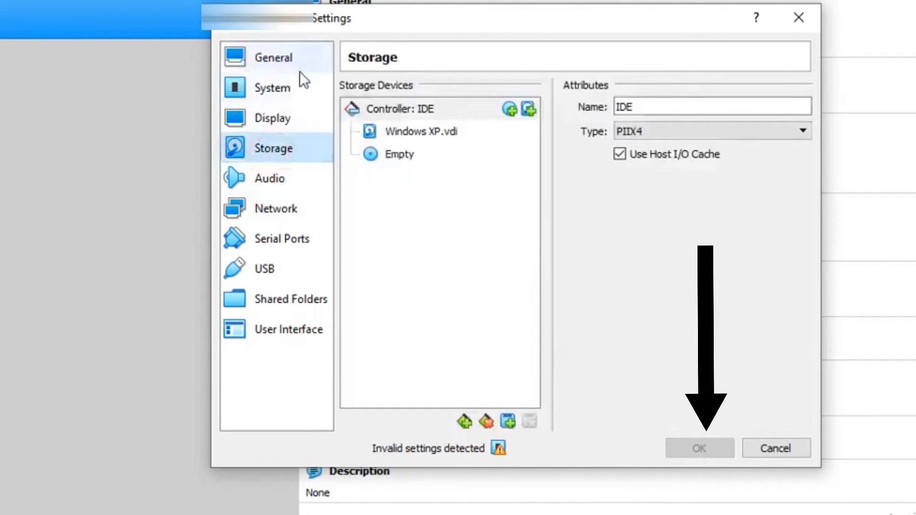
pyautogui.moveTo(625, 456)
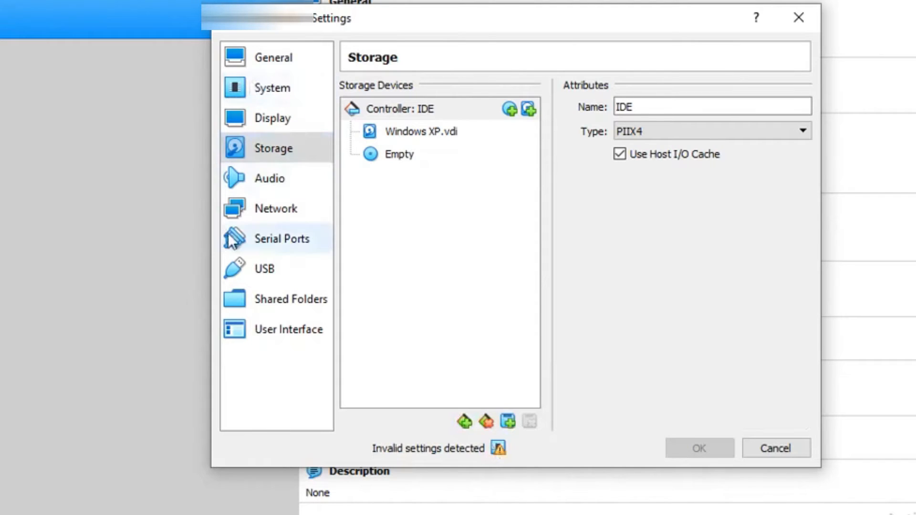
pyautogui.moveTo(327, 161)
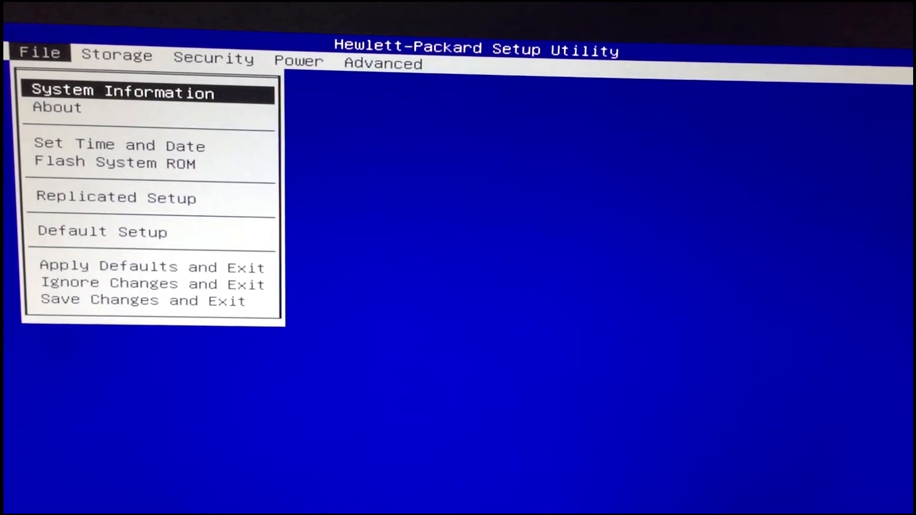
# Step: Enable Virtualization Technology (VTx) under System Security and save the BIOS changes
pyautogui.click(214, 58)
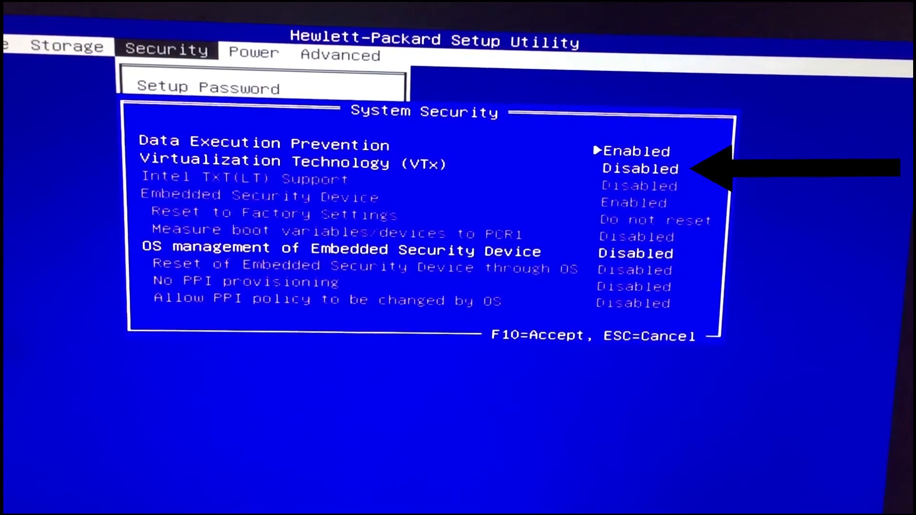
pyautogui.press('Down')
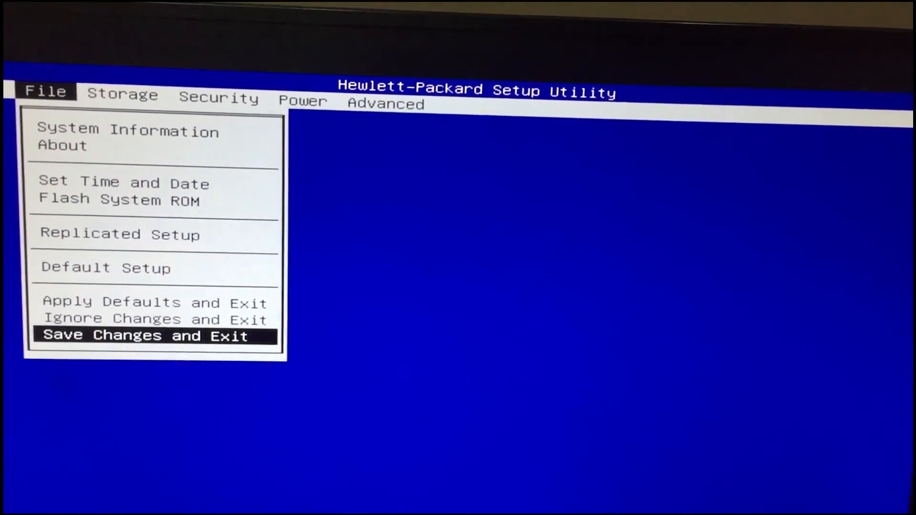
pyautogui.click(150, 335)
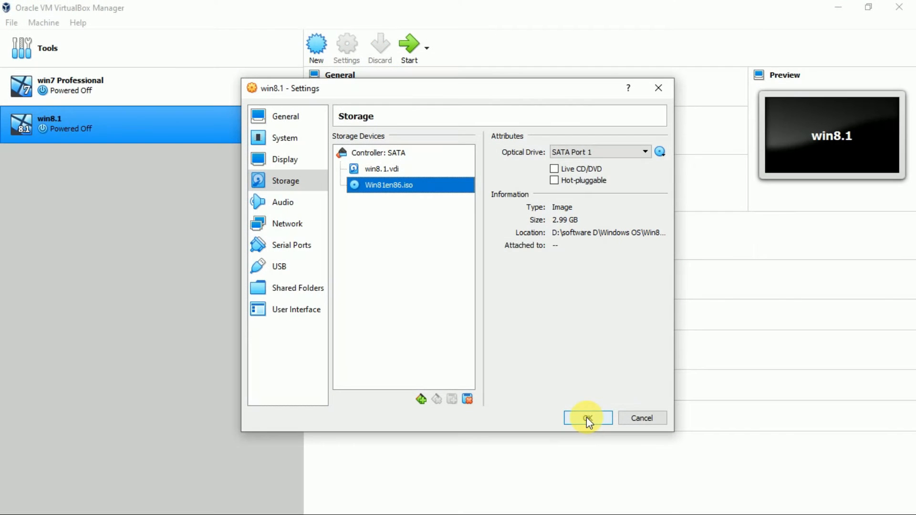
# Step: Confirm the win8.1 settings with Win81en86.iso attached to the optical drive
pyautogui.click(587, 418)
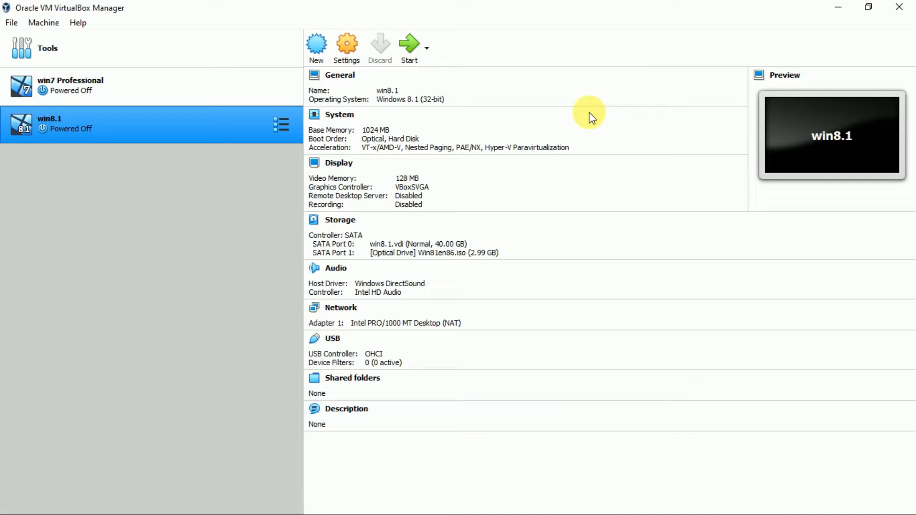
pyautogui.moveTo(407, 49)
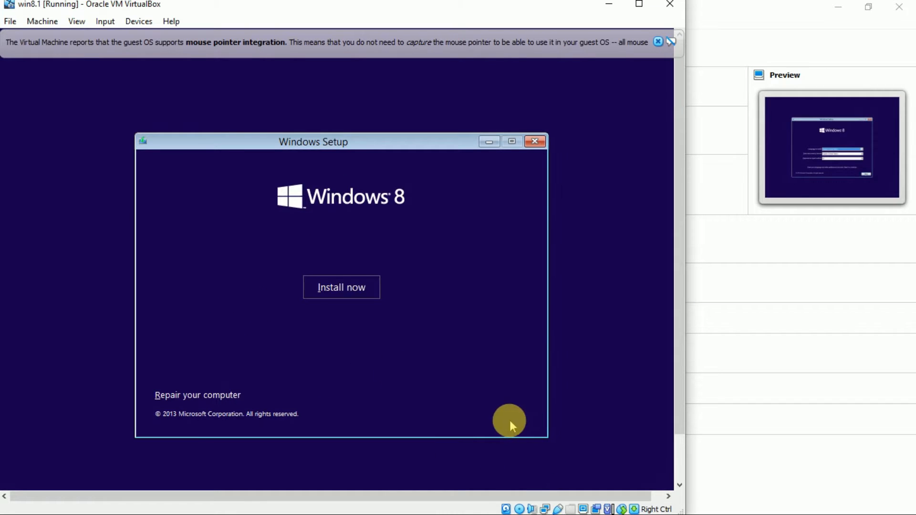
# Step: Start Windows Setup in win8.1 with Install now, reaching the product key prompt
pyautogui.click(342, 288)
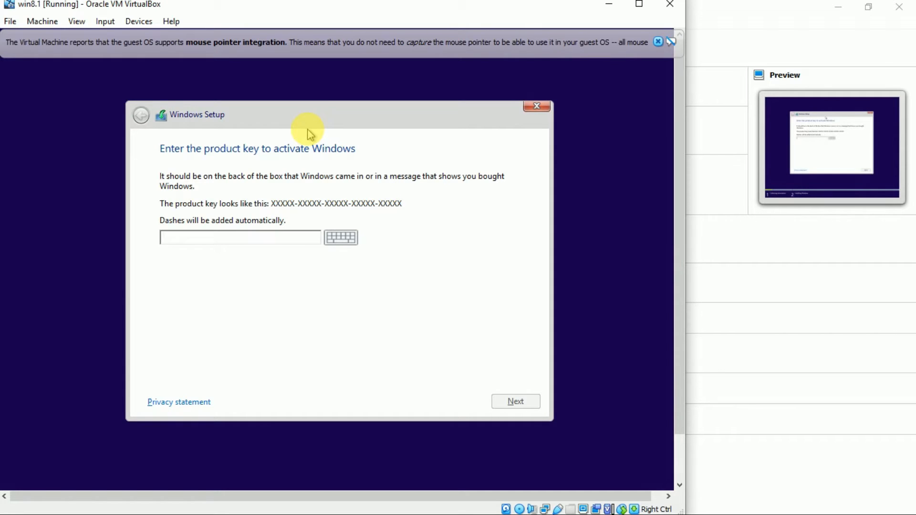
pyautogui.moveTo(232, 359)
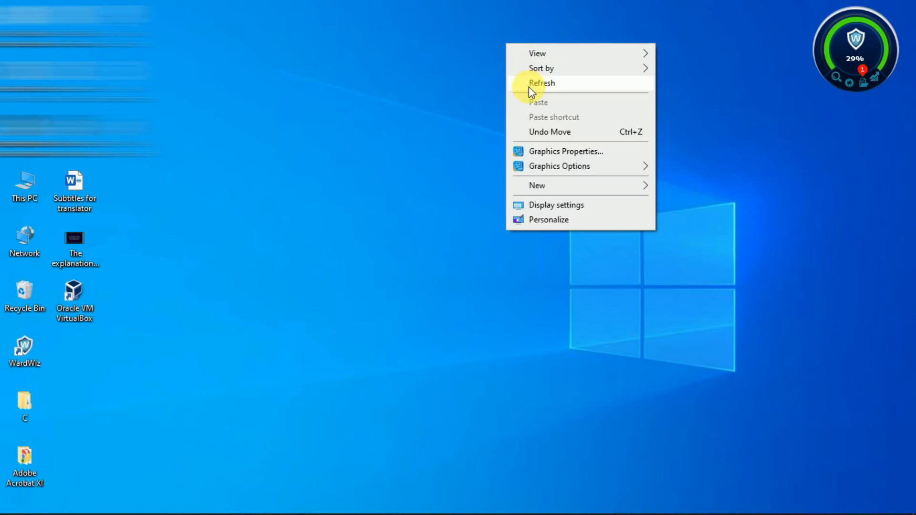
# Step: Search Google for Windows 8.1 32-bit product keys and select the first activation key to copy
pyautogui.click(541, 82)
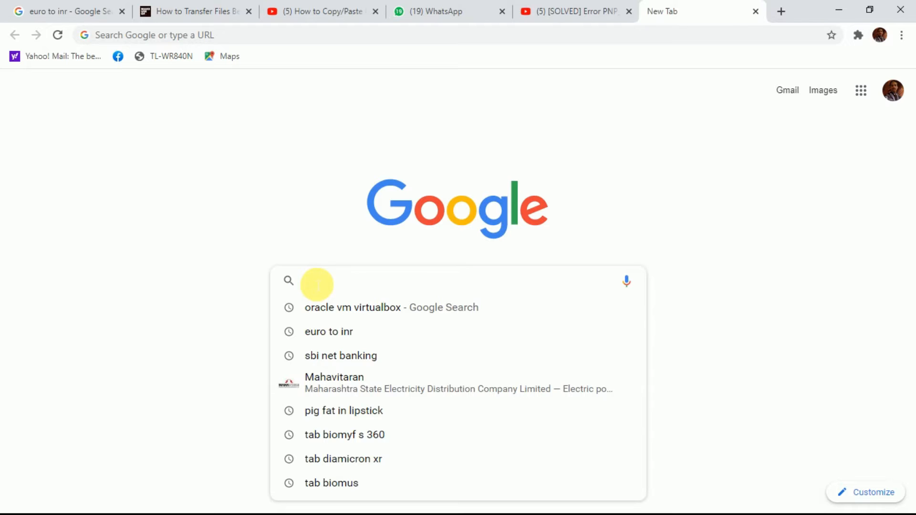
pyautogui.write('windows 8.1 32 bit download')
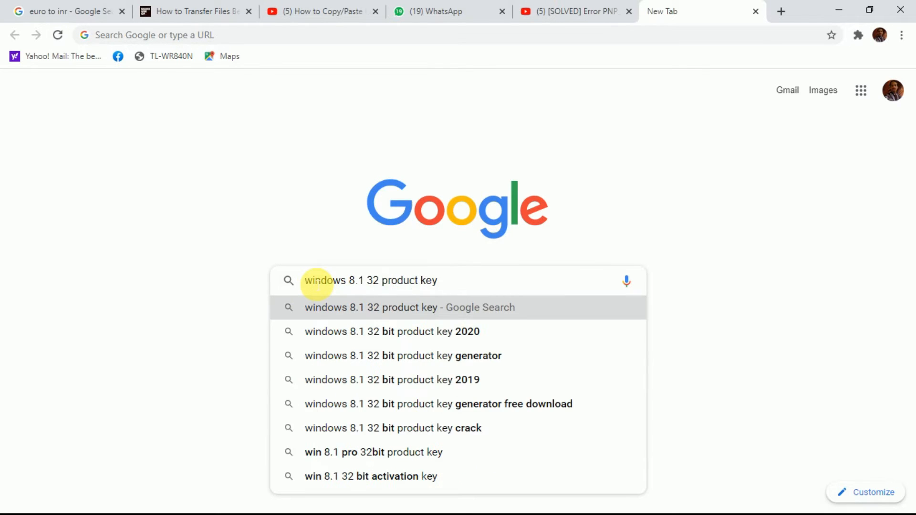
pyautogui.click(393, 331)
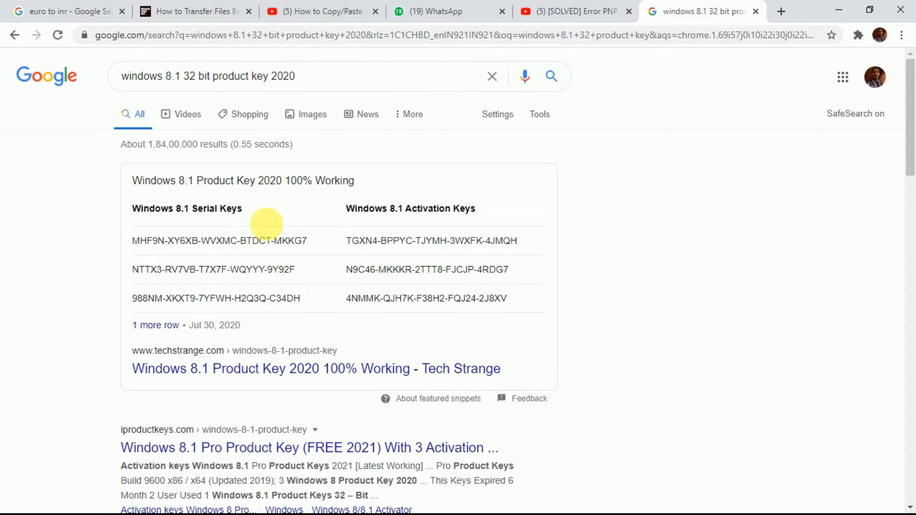
pyautogui.moveTo(346, 241); pyautogui.dragTo(517, 241)
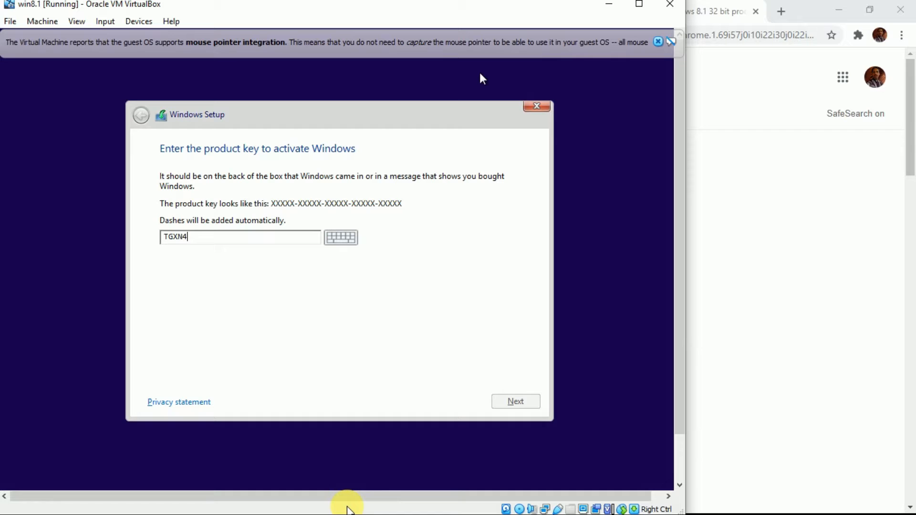
pyautogui.click(16, 501)
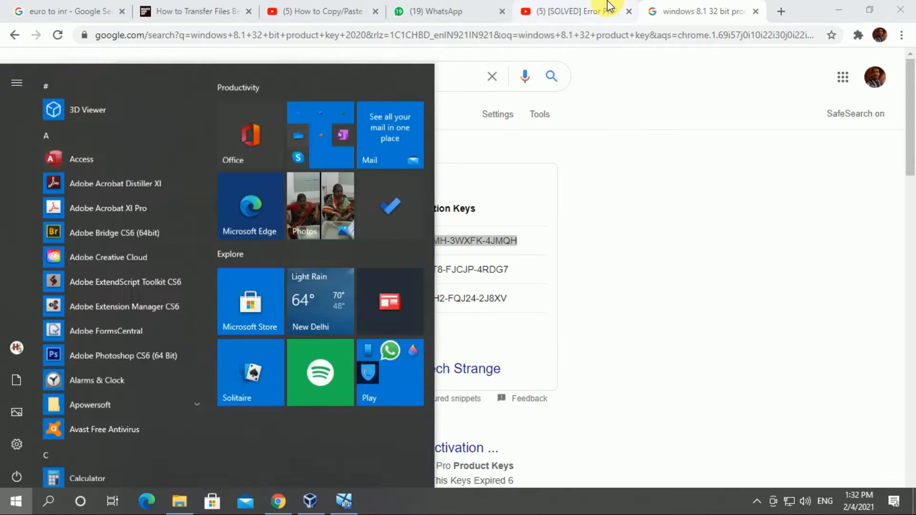
pyautogui.click(16, 501)
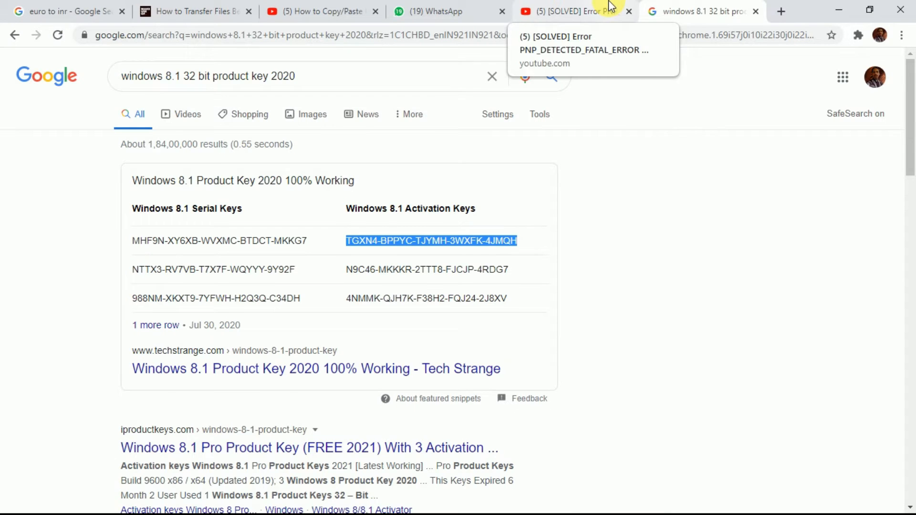
pyautogui.moveTo(484, 176)
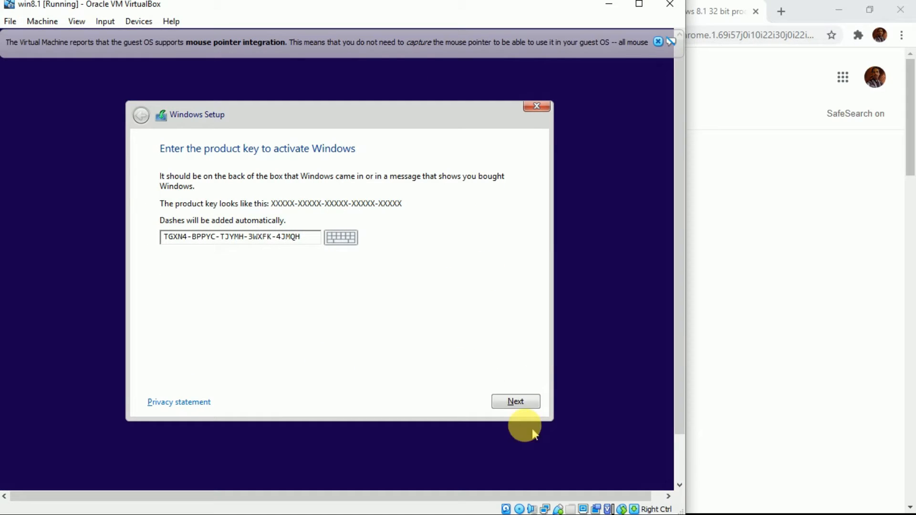
# Step: Submit the product key, accept the license terms and choose a custom Windows-only installation
pyautogui.click(515, 402)
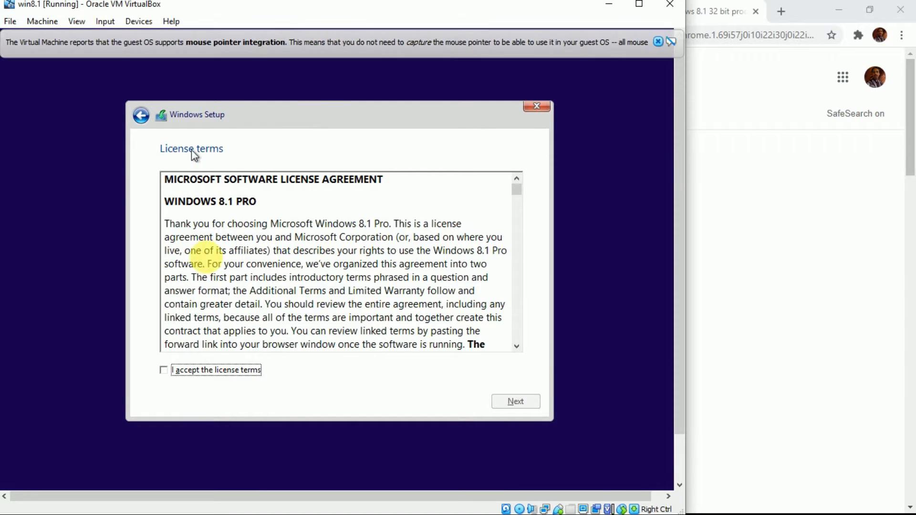
pyautogui.click(163, 370)
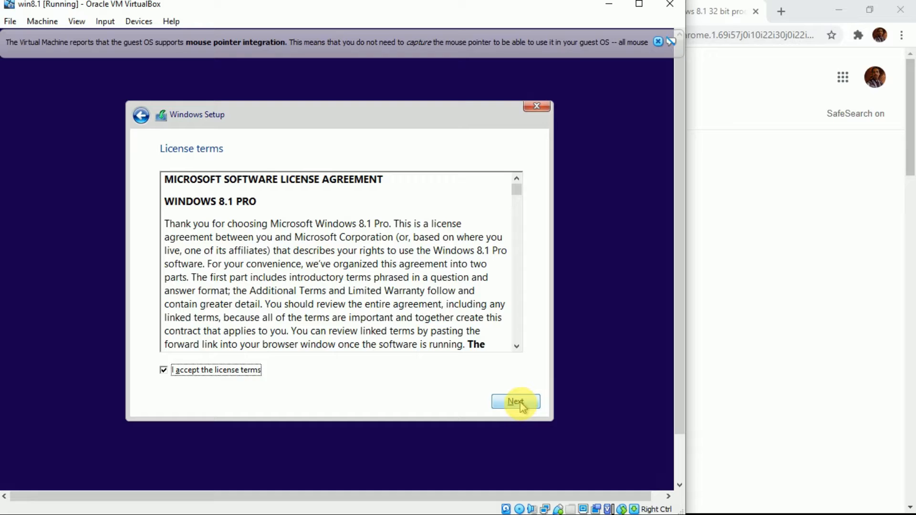
pyautogui.click(515, 402)
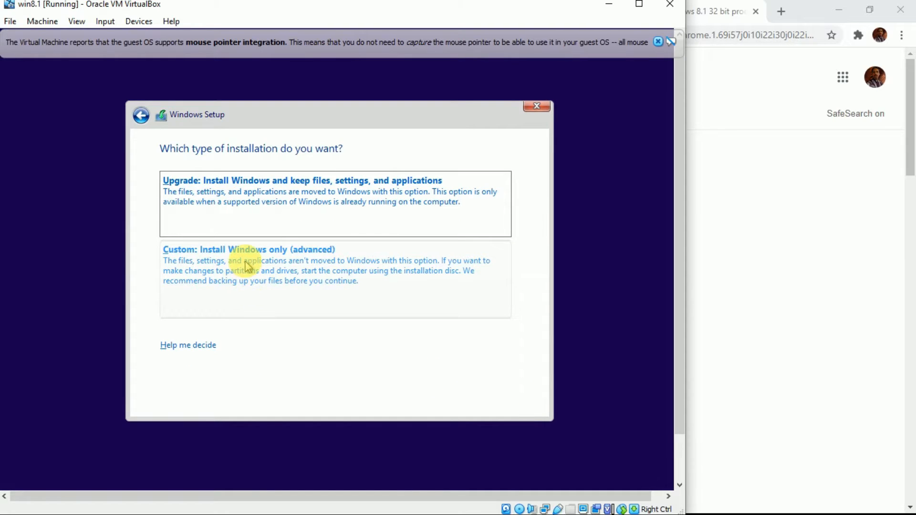
pyautogui.click(248, 249)
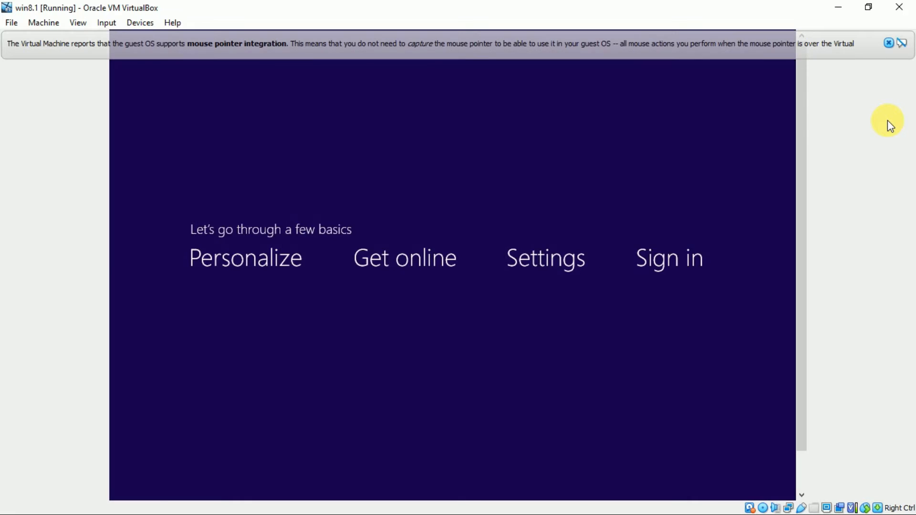
# Step: Name the PC win8 and choose to customize settings instead of express ones
pyautogui.click(245, 257)
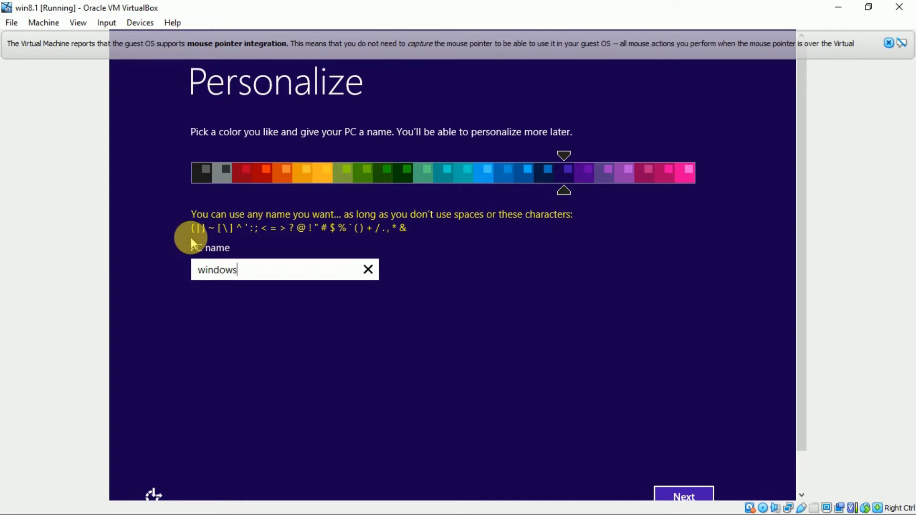
pyautogui.write('win8')
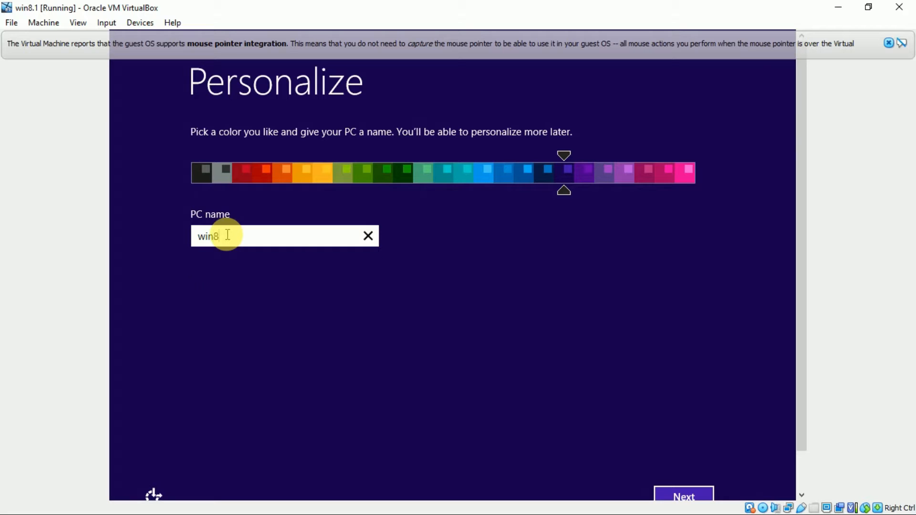
pyautogui.click(682, 497)
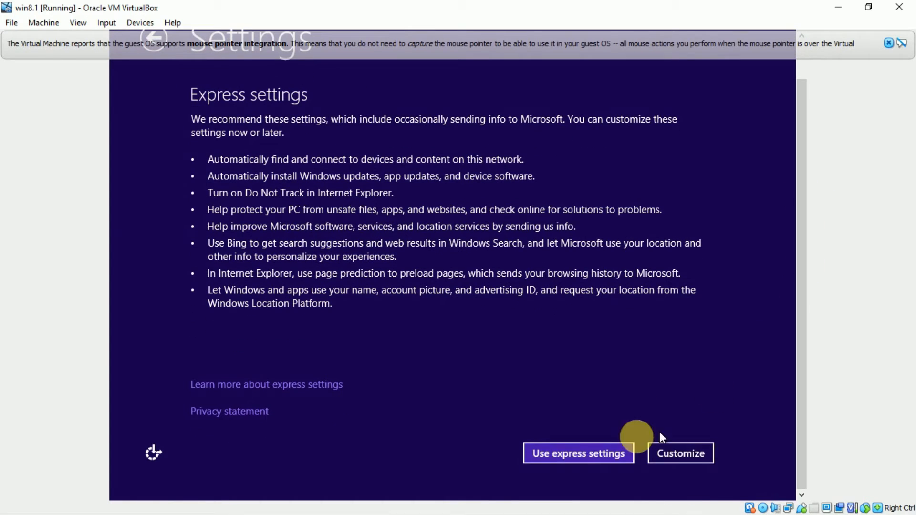
pyautogui.click(578, 453)
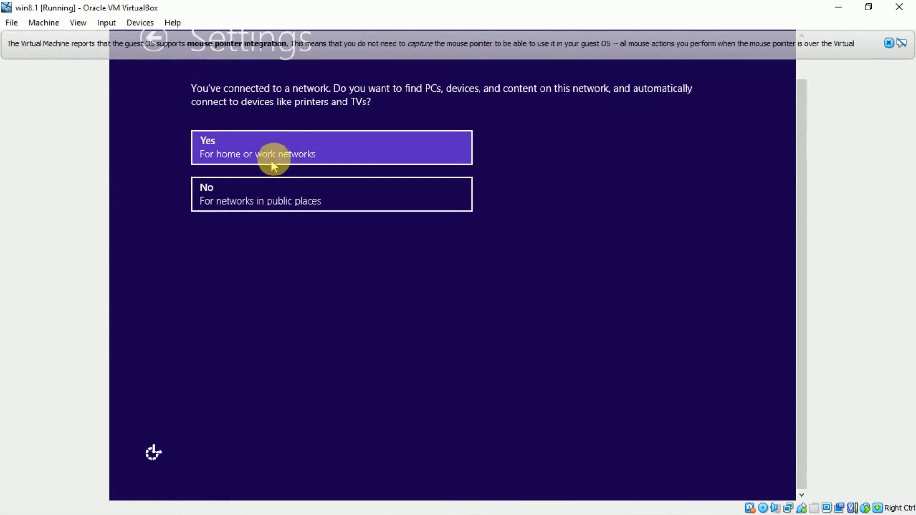
# Step: Treat the network as home/work, switch SmartScreen and Do Not Track off, and continue past info sharing
pyautogui.click(331, 147)
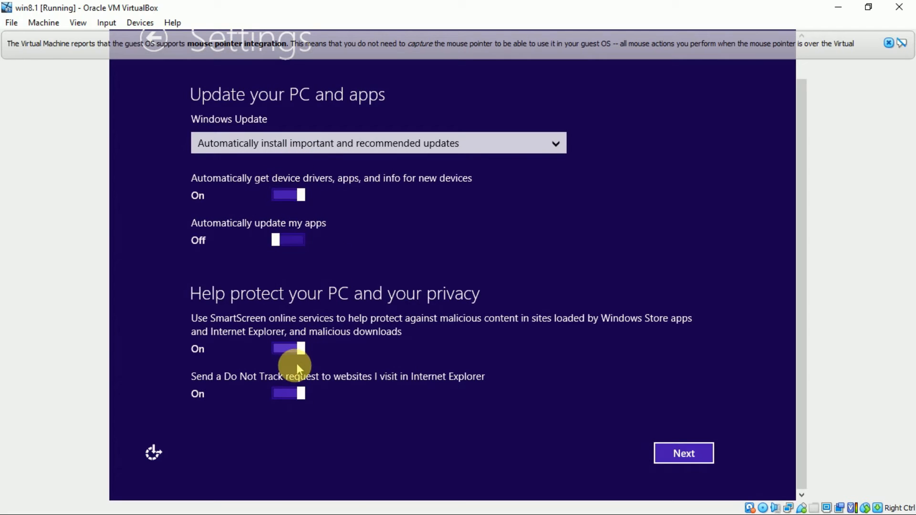
pyautogui.click(288, 349)
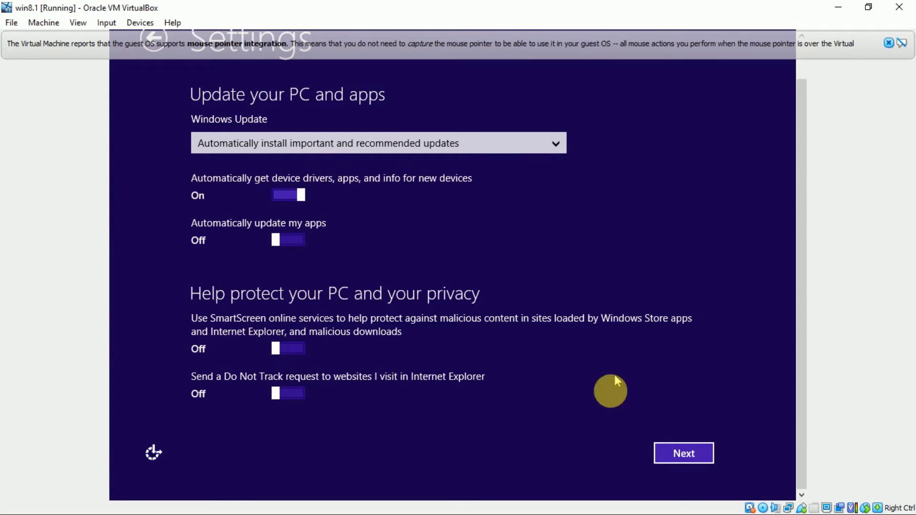
pyautogui.click(683, 452)
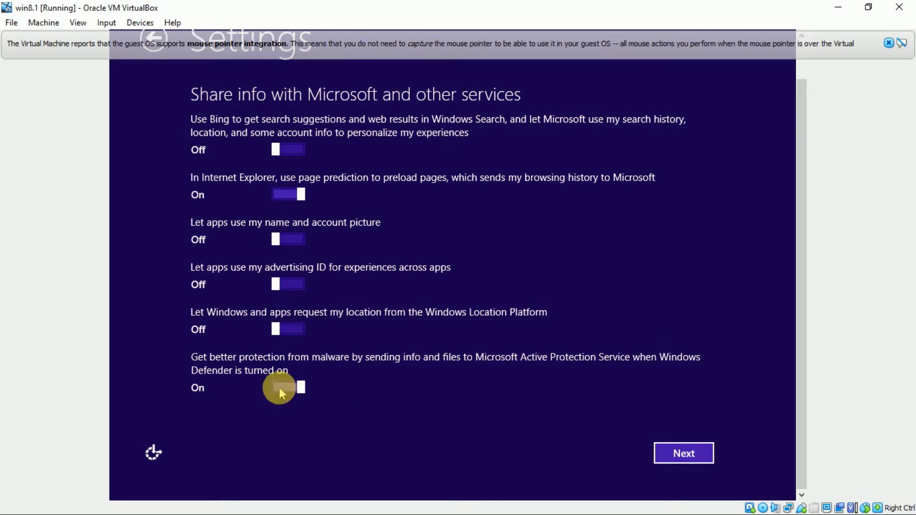
pyautogui.click(683, 453)
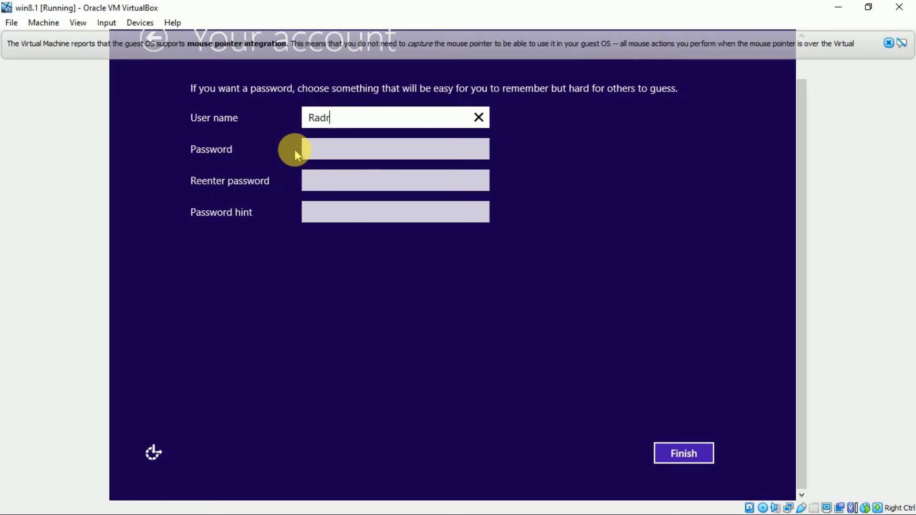
# Step: Create the local account win8, finish setup and dismiss the guest integration notice
pyautogui.write('win8')
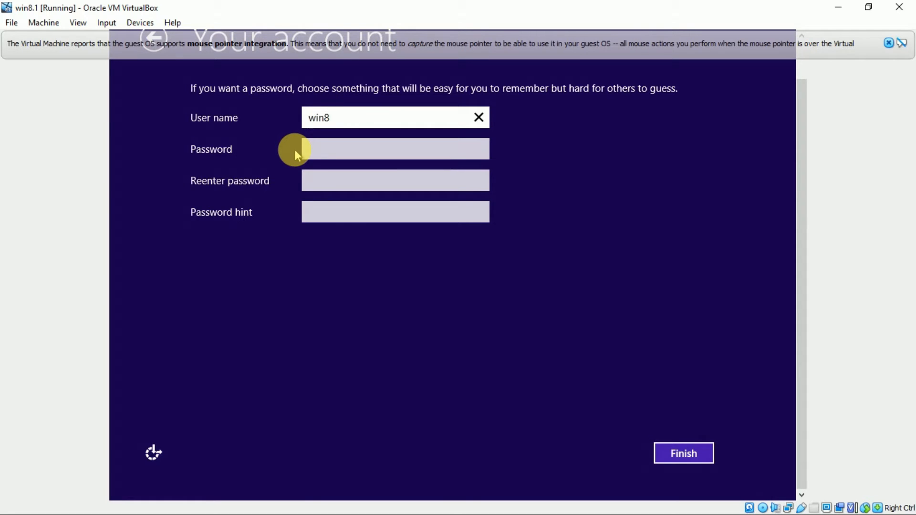
pyautogui.click(683, 452)
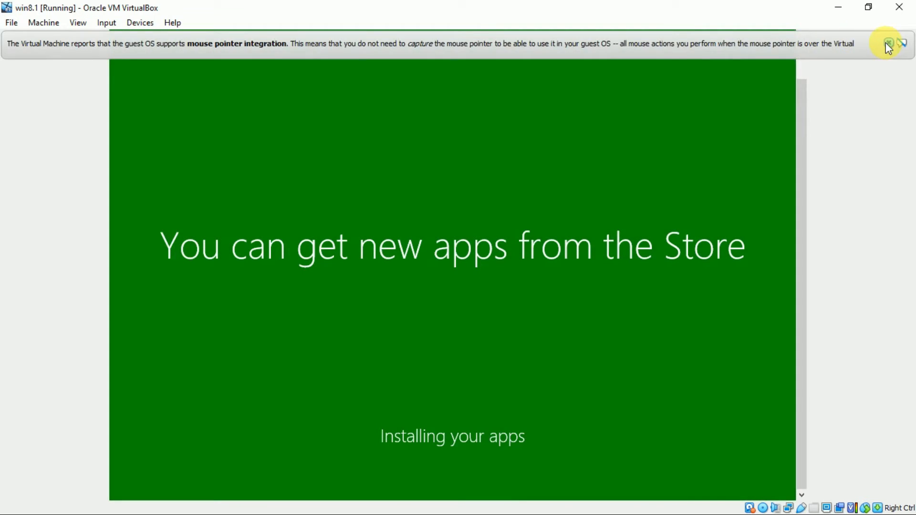
pyautogui.click(888, 44)
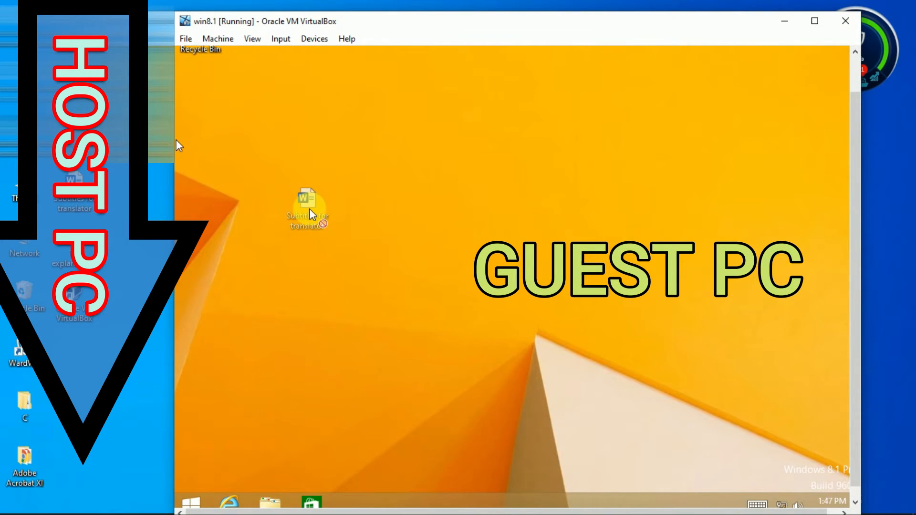
# Step: Drag a Word file from the host desktop into the guest window, which is refused
pyautogui.moveTo(308, 209); pyautogui.dragTo(356, 209)
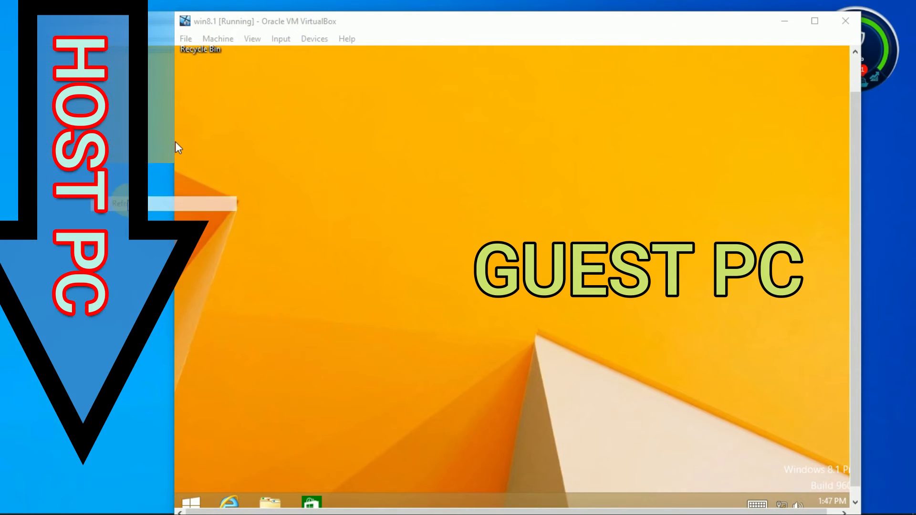
# Step: Insert the Guest Additions CD image and open its drive in the guest's This PC
pyautogui.click(314, 38)
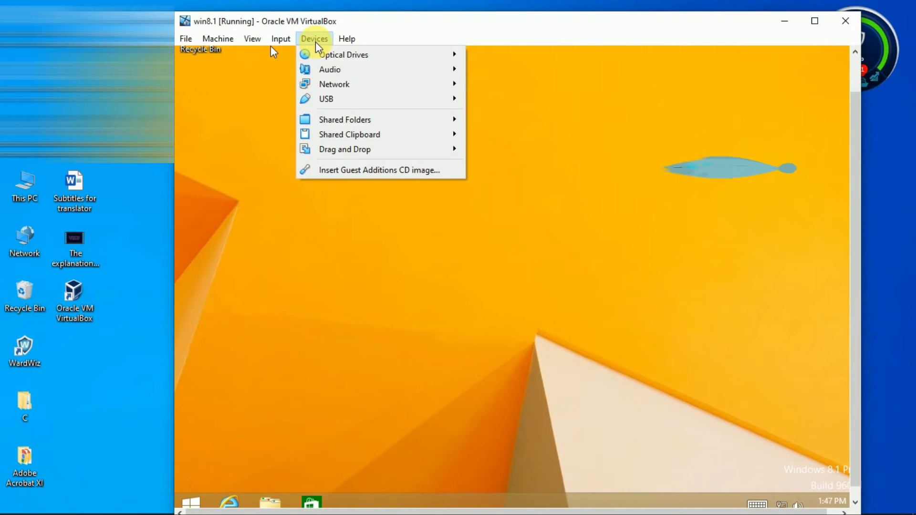
pyautogui.moveTo(334, 84)
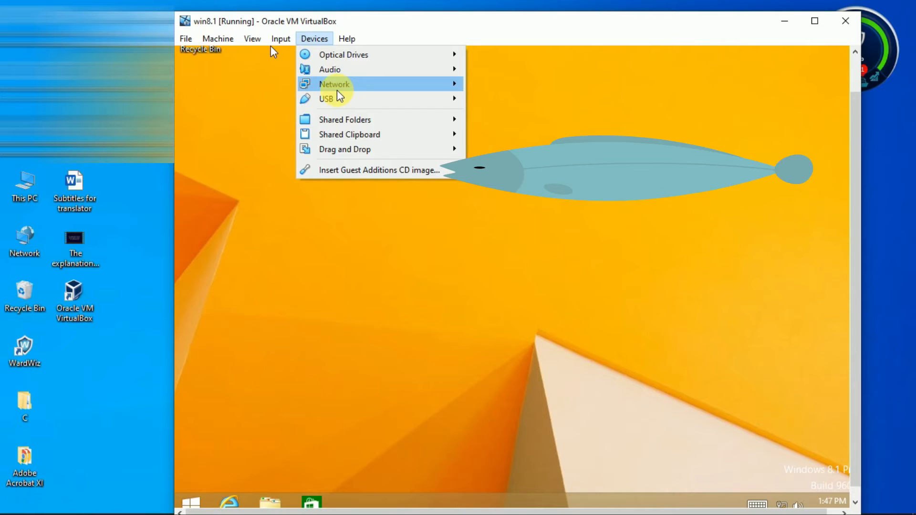
pyautogui.moveTo(353, 169)
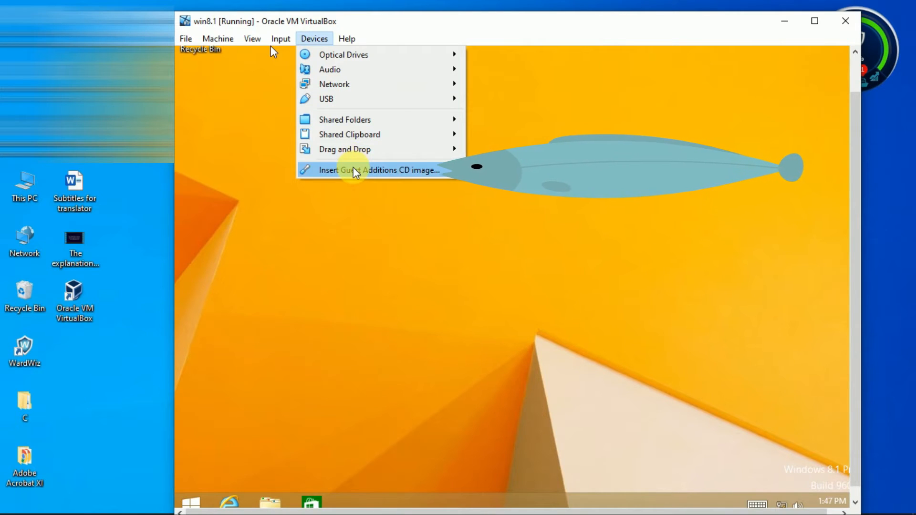
pyautogui.click(380, 170)
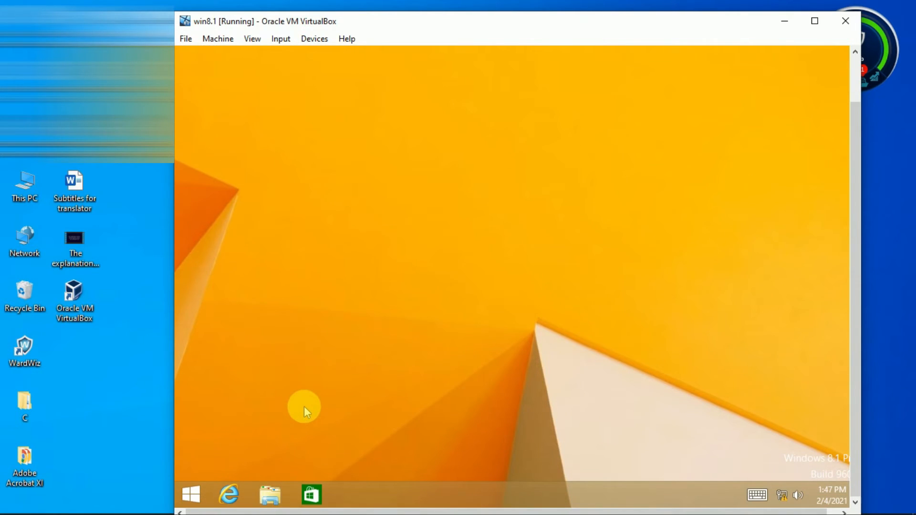
pyautogui.click(270, 495)
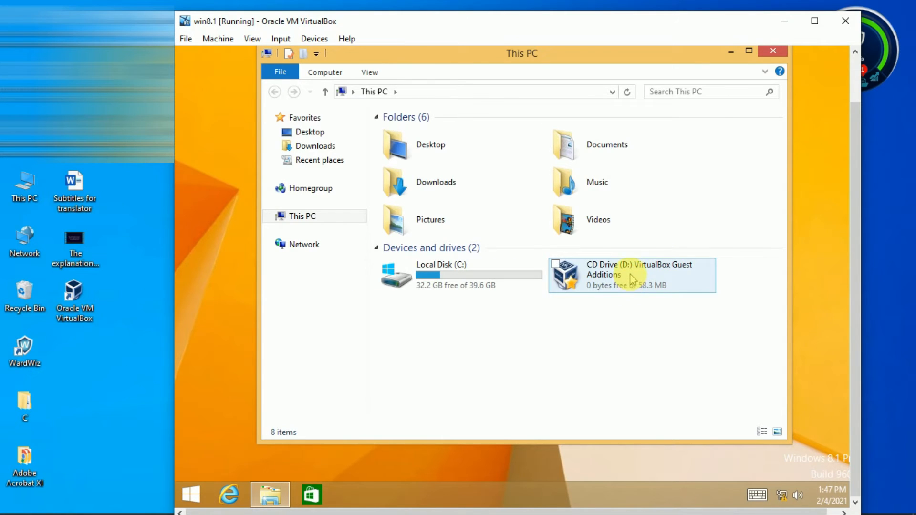
pyautogui.doubleClick(631, 275)
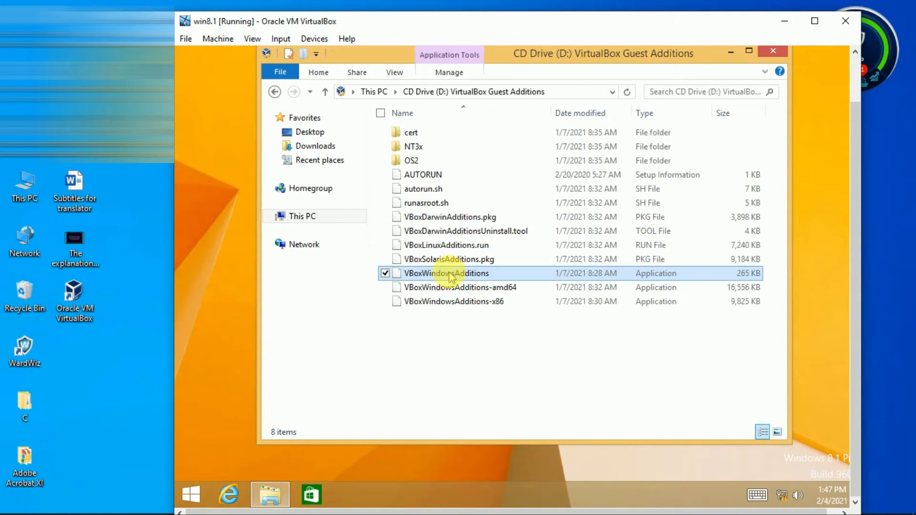
# Step: Run VBoxWindowsAdditions, install the components and reboot the VM now
pyautogui.doubleClick(446, 273)
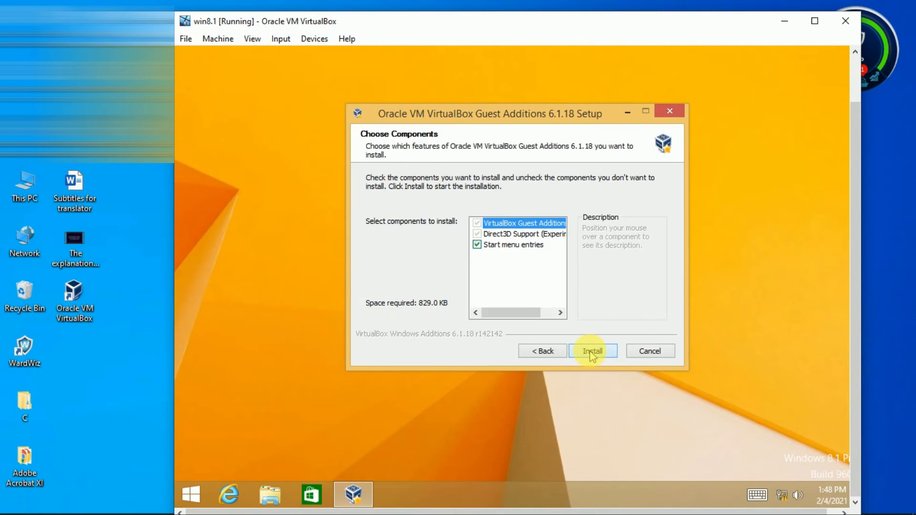
pyautogui.click(593, 351)
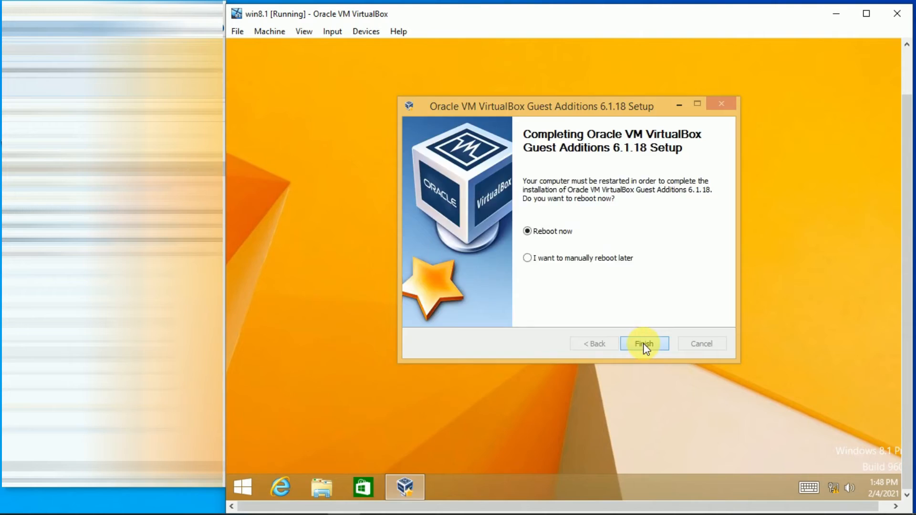
pyautogui.click(644, 343)
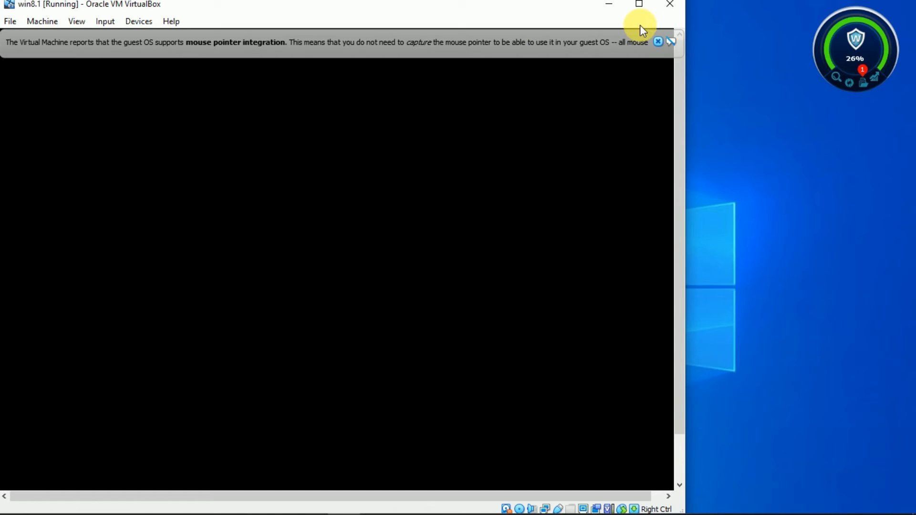
pyautogui.click(638, 4)
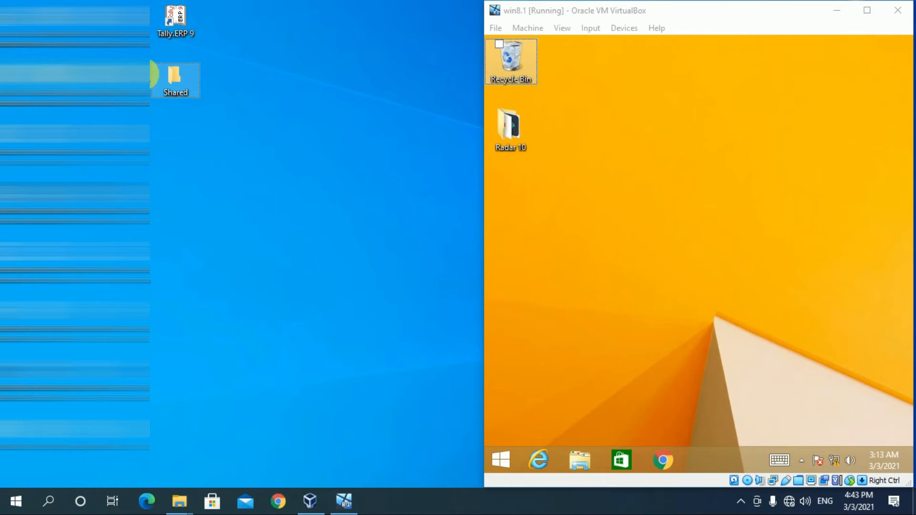
# Step: Bring up the host Shared folder's Properties and start sharing it with specific people
pyautogui.rightClick(176, 80)
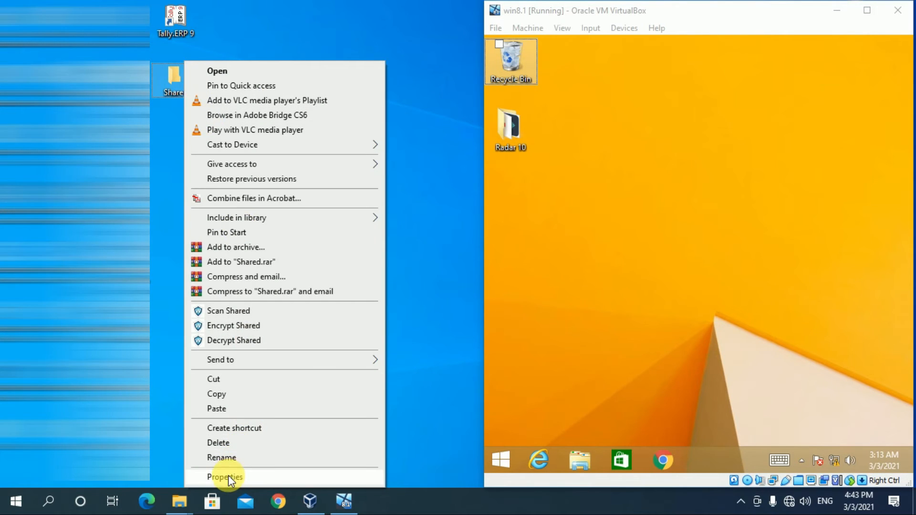
pyautogui.click(225, 477)
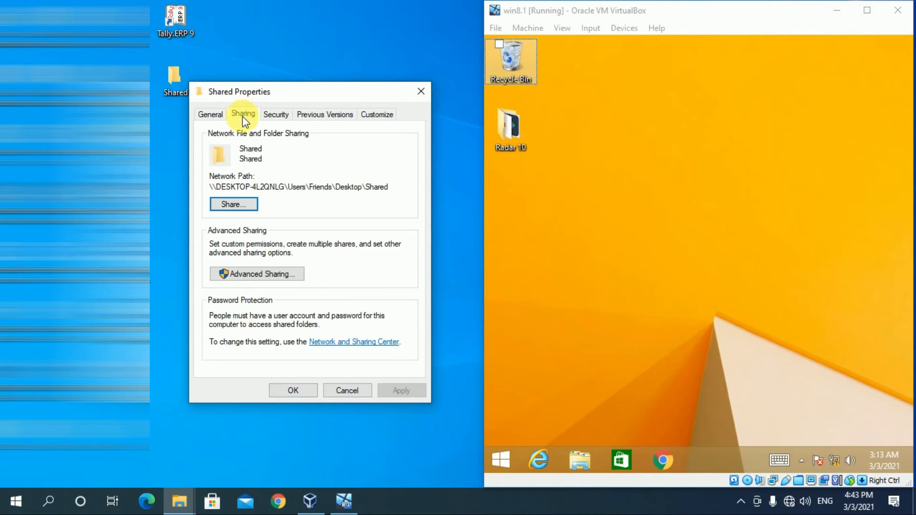
pyautogui.click(233, 204)
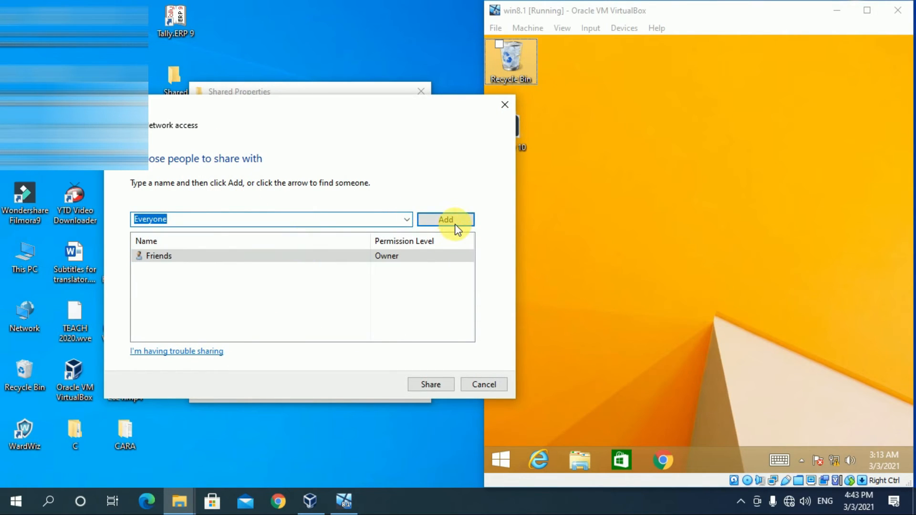
# Step: Add Everyone with Read/Write access, complete the share and close the properties
pyautogui.click(446, 219)
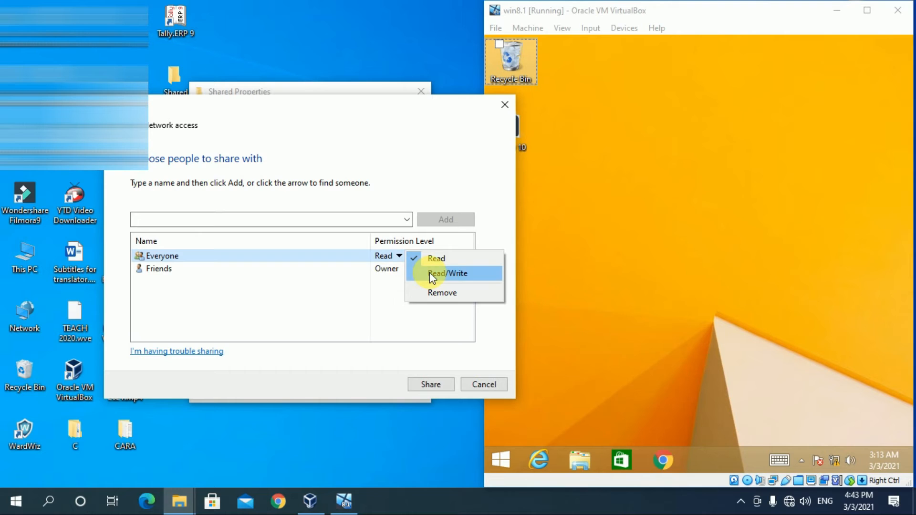
pyautogui.click(431, 385)
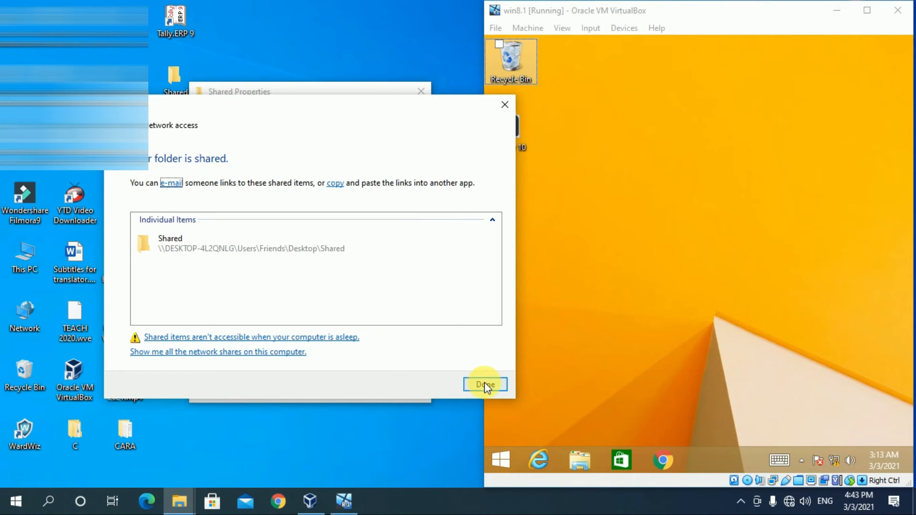
pyautogui.click(484, 385)
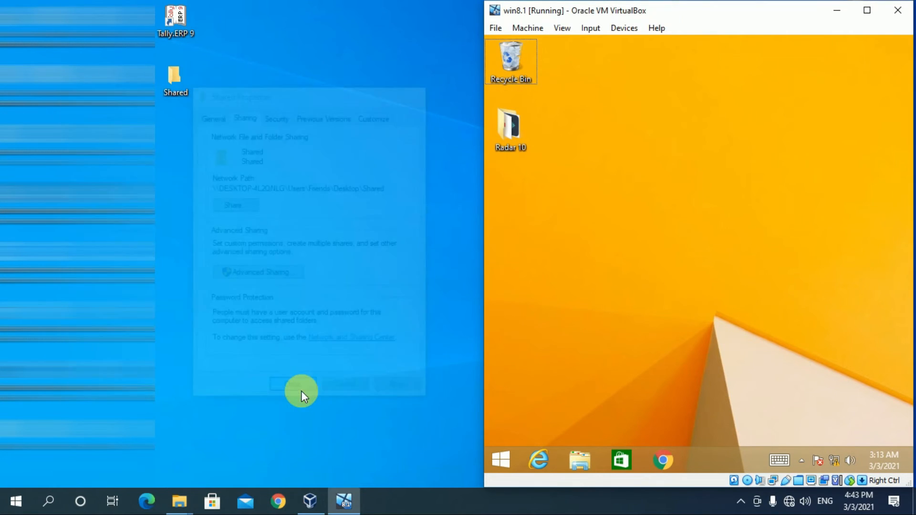
pyautogui.click(302, 384)
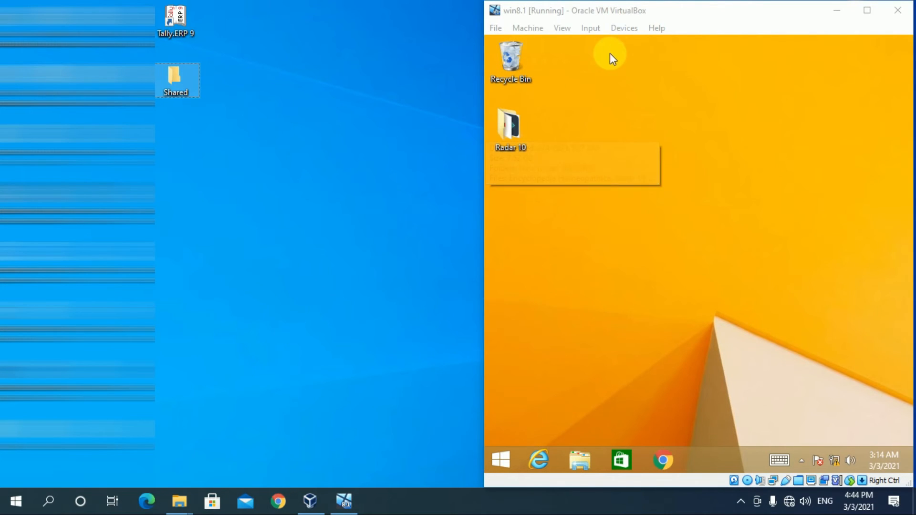
# Step: Reach the VM's Shared Folders settings and start adding a new share from another host folder
pyautogui.click(624, 27)
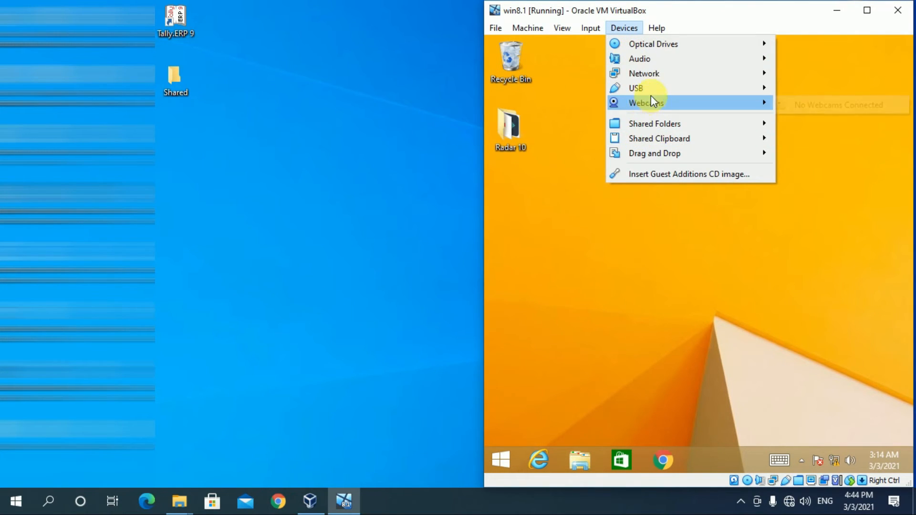
pyautogui.moveTo(655, 123)
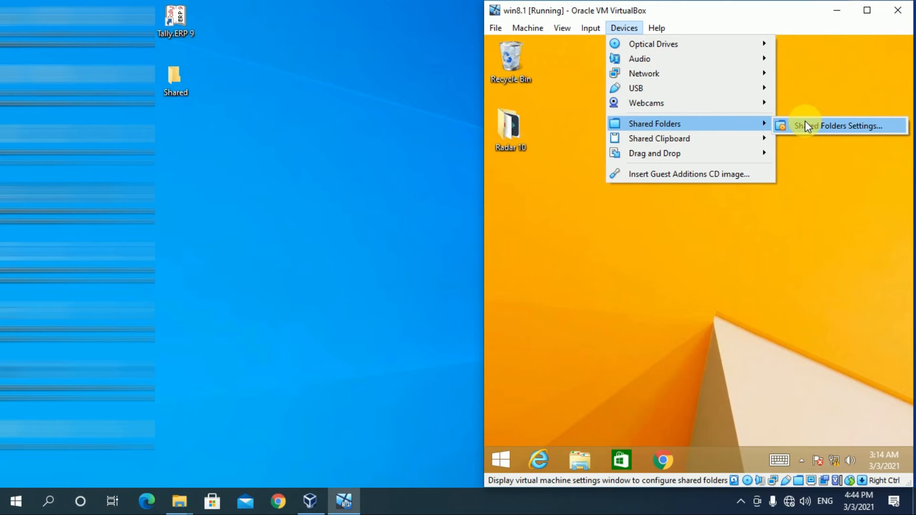
pyautogui.click(840, 126)
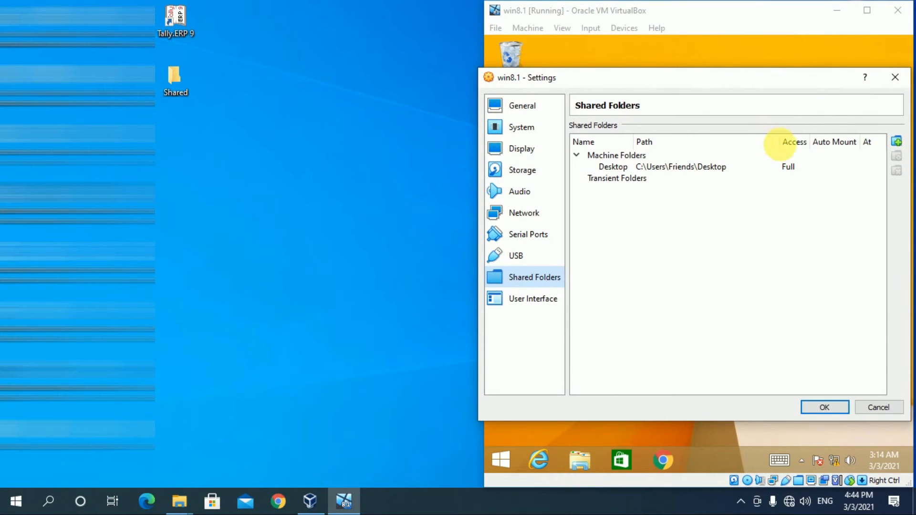
pyautogui.click(896, 142)
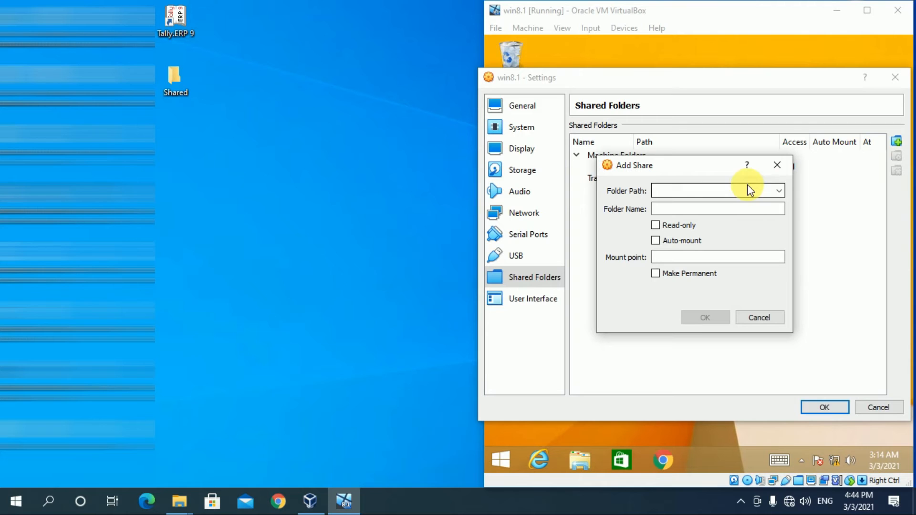
pyautogui.click(779, 191)
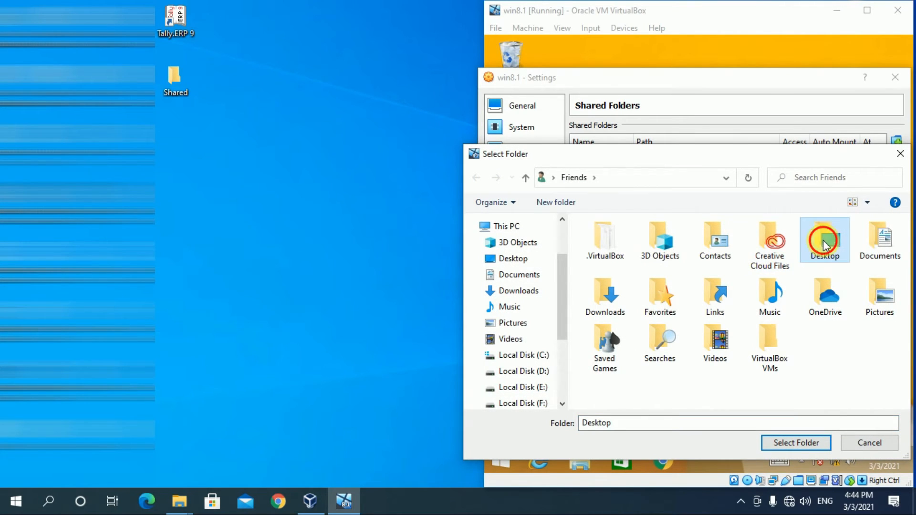
# Step: Select Desktop\Shared as the shared folder and confirm the settings
pyautogui.doubleClick(824, 237)
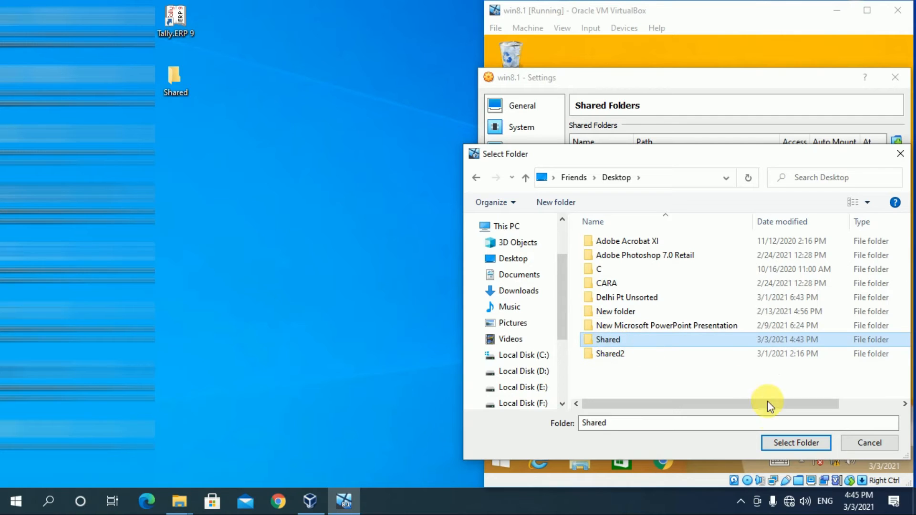
pyautogui.click(796, 443)
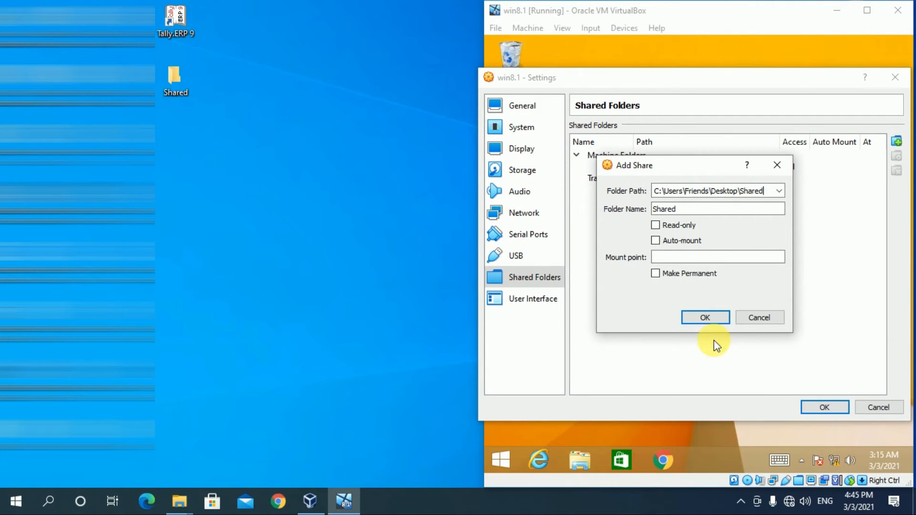
pyautogui.click(704, 316)
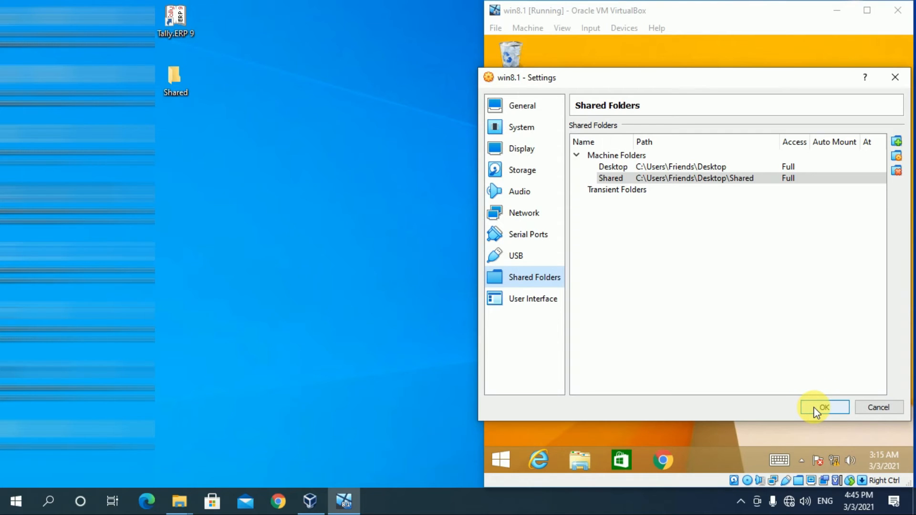
pyautogui.click(824, 407)
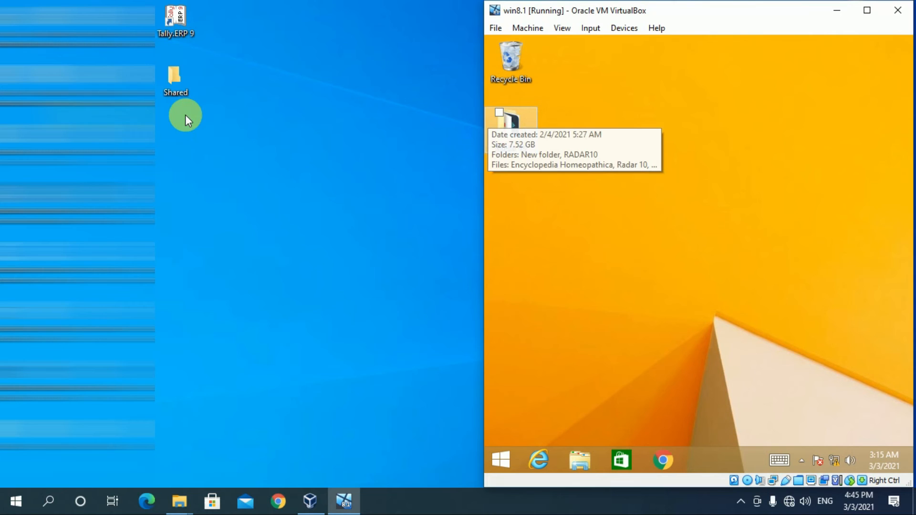
# Step: Show the host Shared folder beside the guest's \\VBOXSVR\Shared network folder
pyautogui.doubleClick(174, 80)
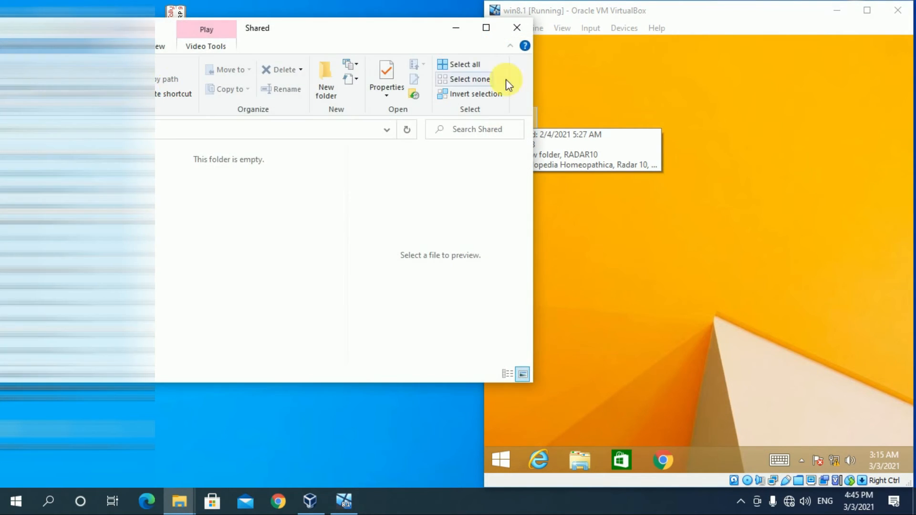
pyautogui.click(580, 461)
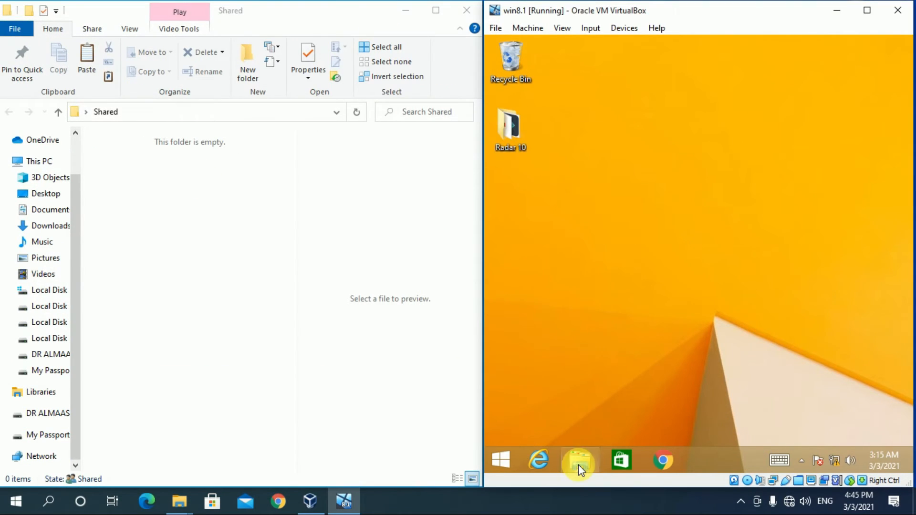
pyautogui.click(579, 460)
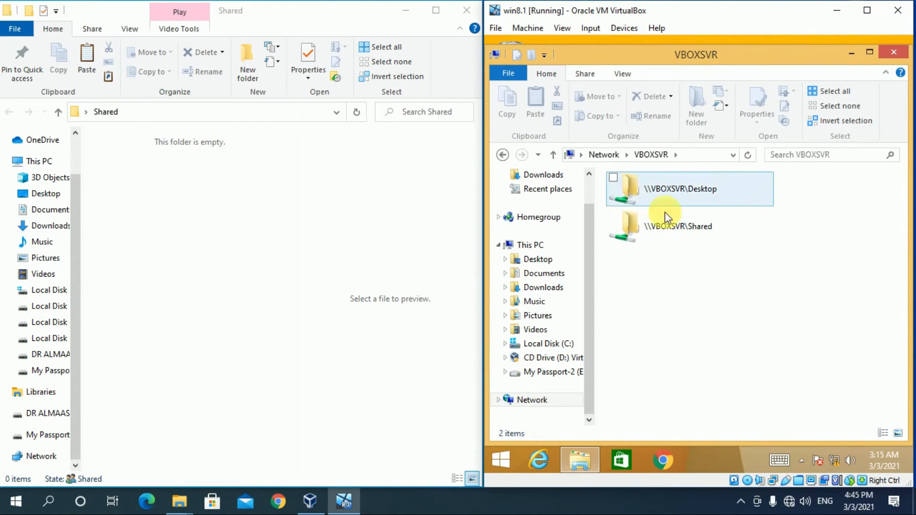
pyautogui.doubleClick(678, 226)
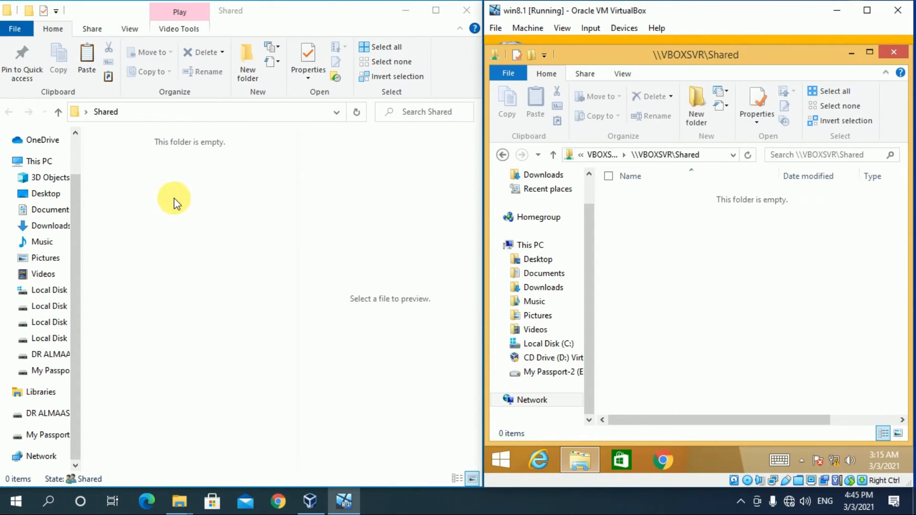
pyautogui.click(246, 61)
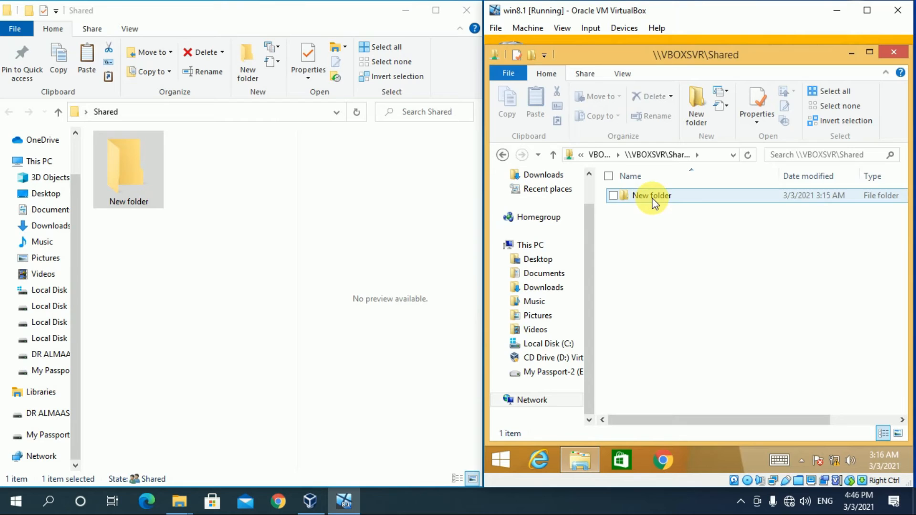
# Step: Check a test New folder appears in the guest share, then delete it and refresh
pyautogui.doubleClick(650, 194)
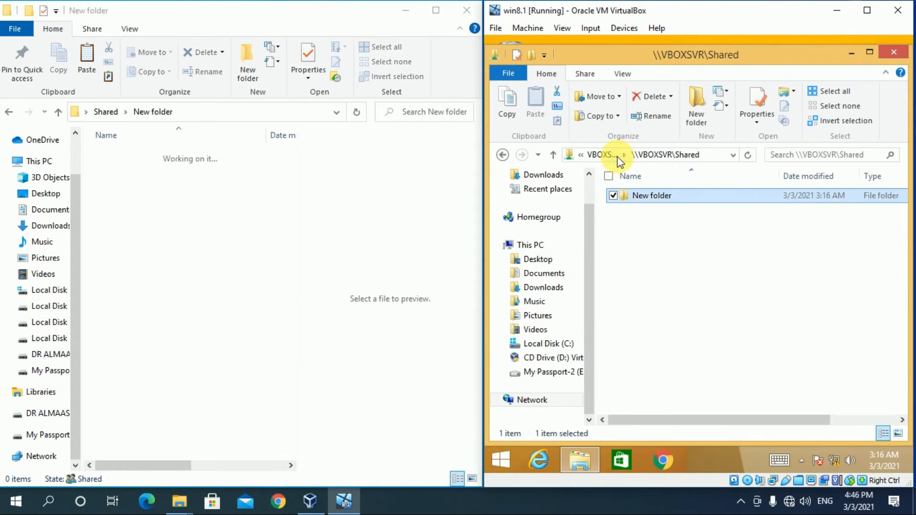
pyautogui.rightClick(650, 195)
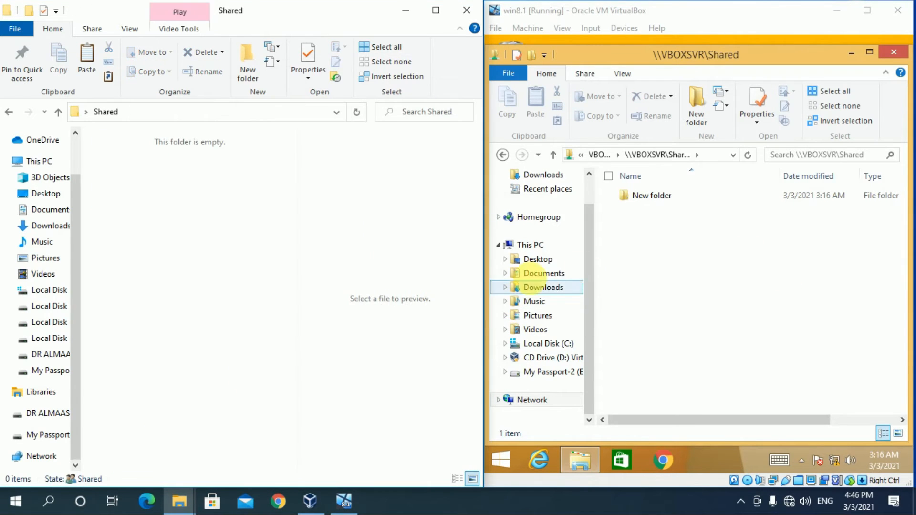
pyautogui.click(543, 273)
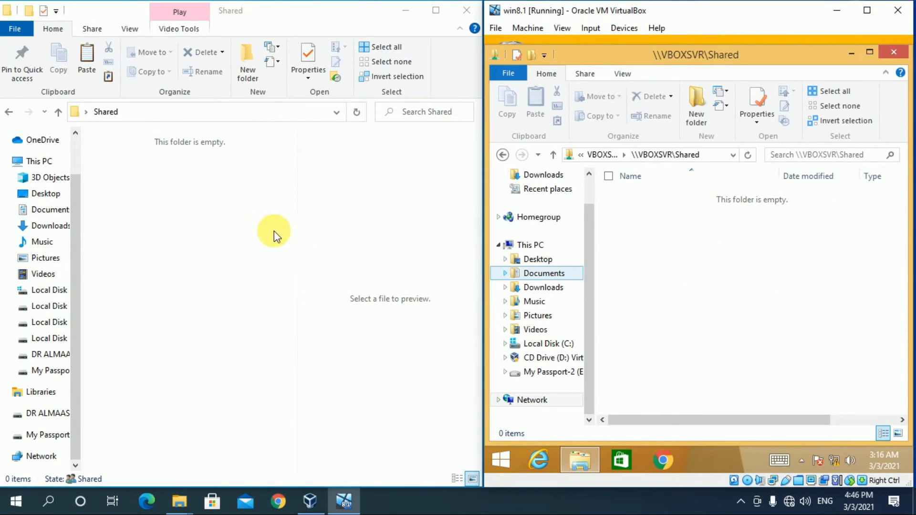
# Step: Paste the Radar 10 folder into host Shared and move it onto the guest desktop
pyautogui.rightClick(274, 233)
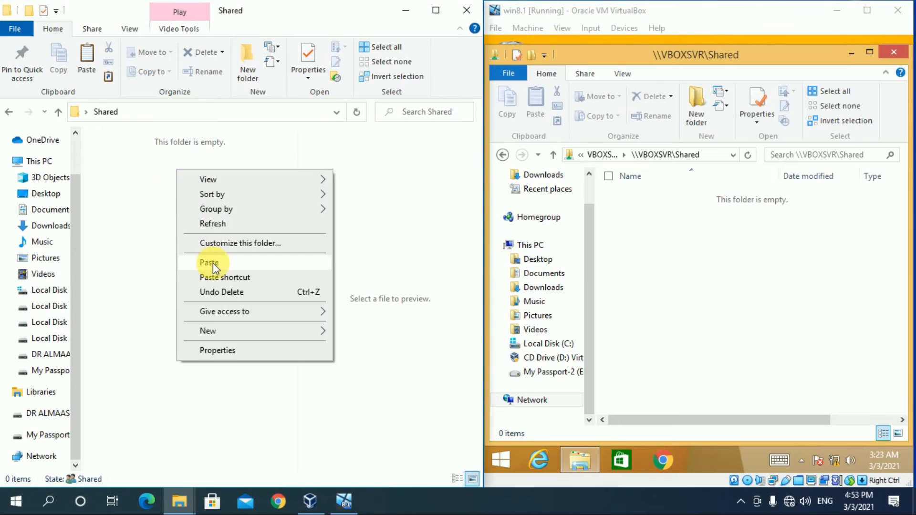
pyautogui.click(209, 263)
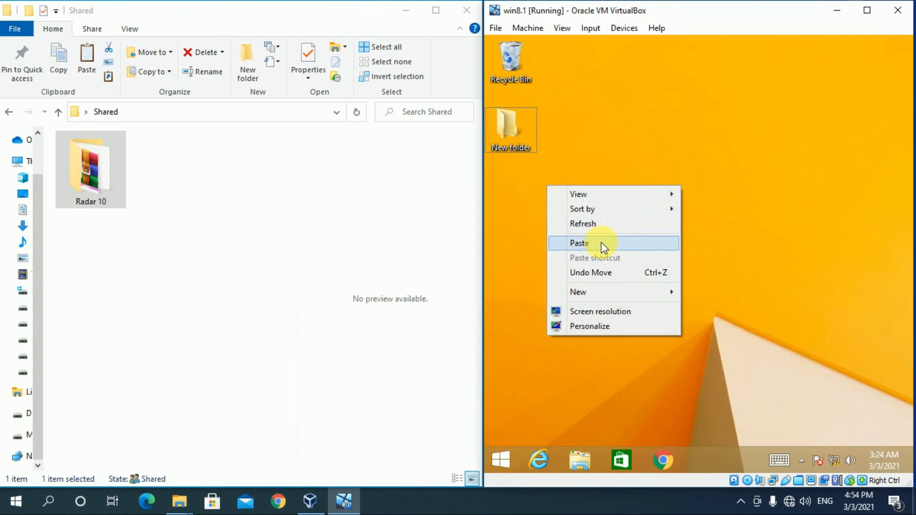
pyautogui.click(578, 243)
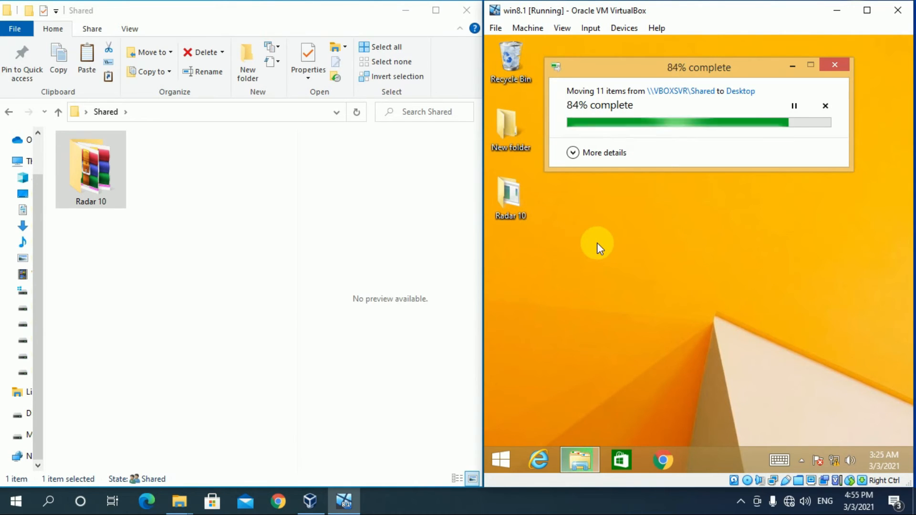
pyautogui.rightClick(600, 246)
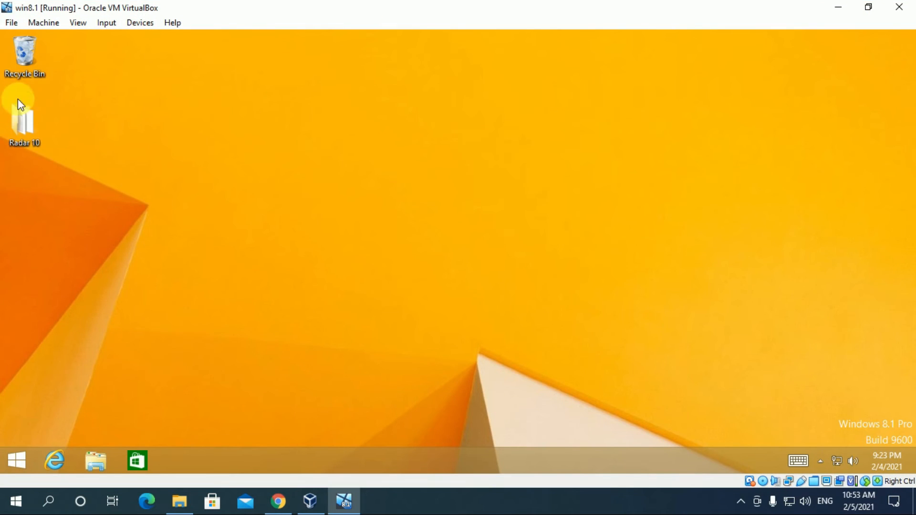
# Step: Run the RADAR10.part01 self-extractor and unpack it into the Radar 10 folder
pyautogui.doubleClick(25, 114)
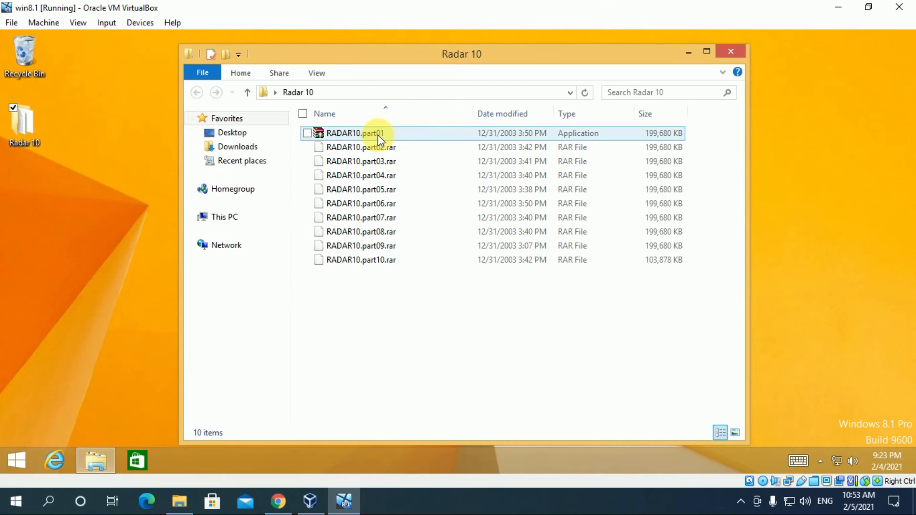
pyautogui.doubleClick(351, 133)
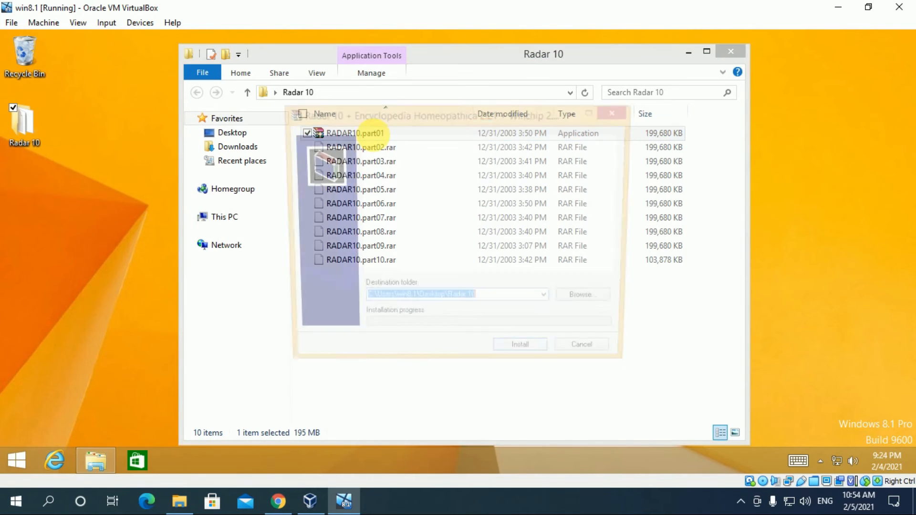
pyautogui.click(520, 357)
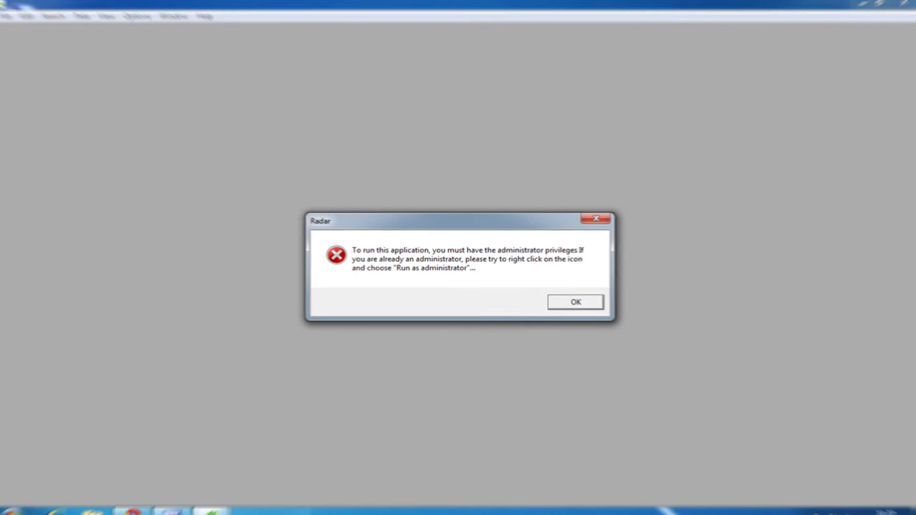
# Step: Acknowledge Radar's administrator-privileges warning and return to the desktop
pyautogui.click(575, 303)
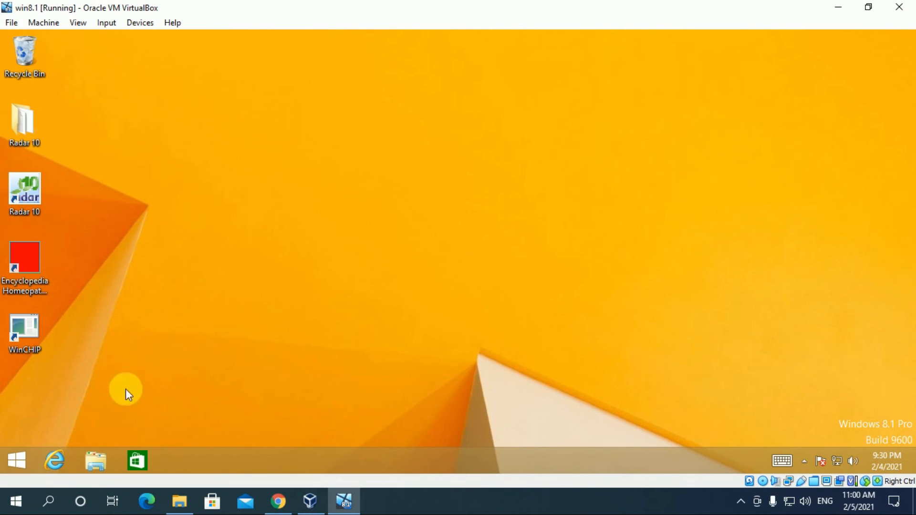
pyautogui.click(17, 501)
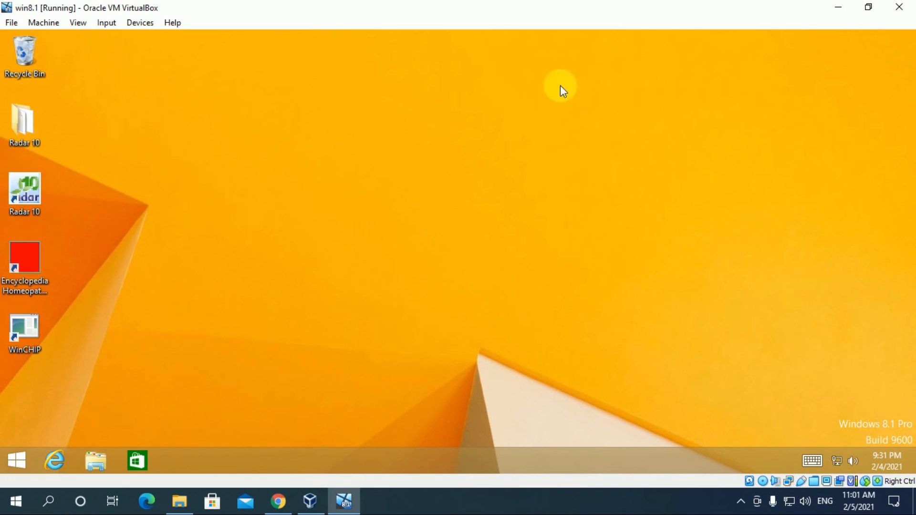
# Step: Browse into Radar 10 > RADAR10 > NTDRIVER
pyautogui.doubleClick(25, 122)
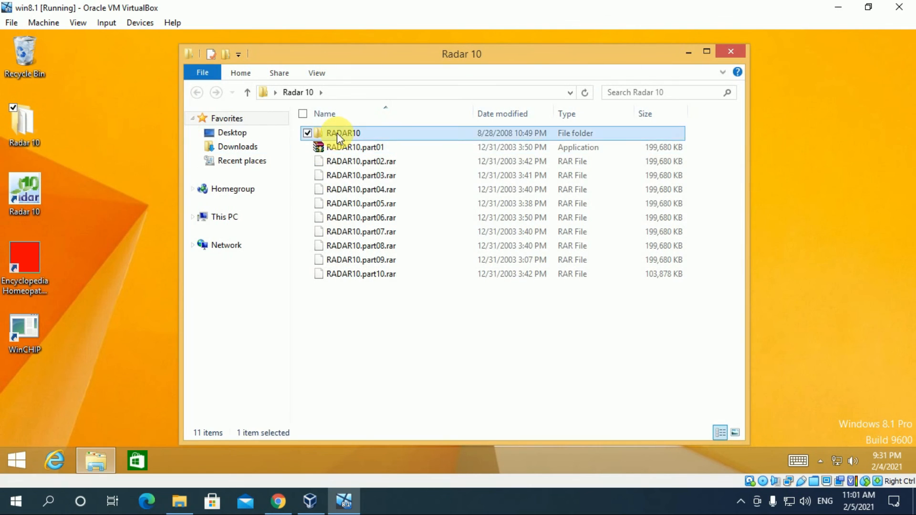
pyautogui.doubleClick(342, 133)
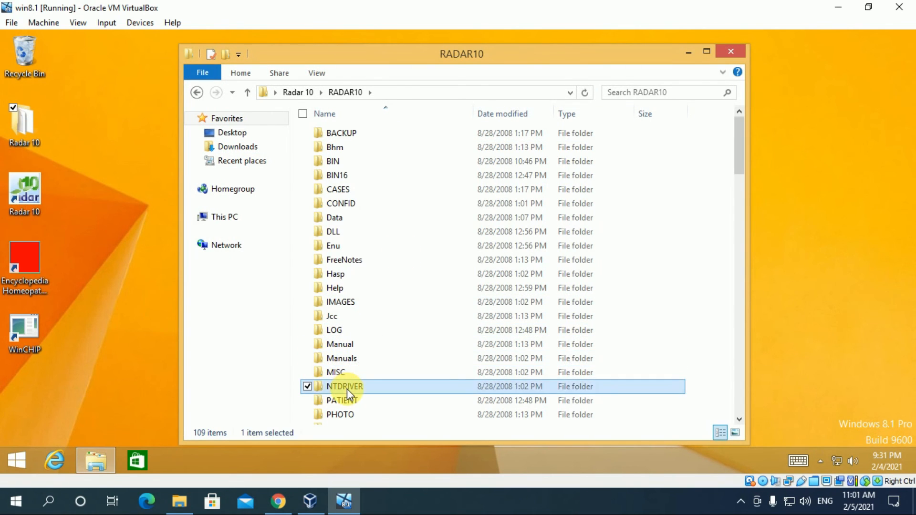
pyautogui.doubleClick(344, 387)
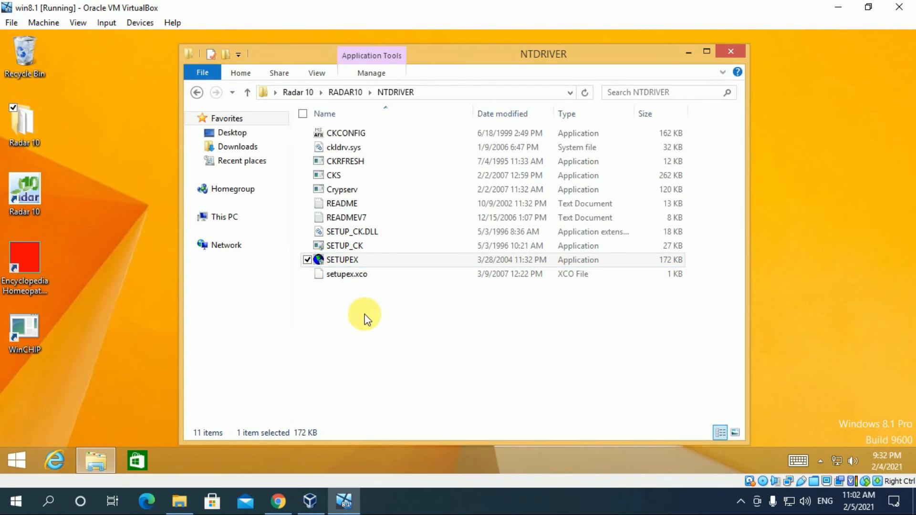
# Step: Go back to RADAR10, select AutoReg and minimize File Explorer
pyautogui.click(345, 92)
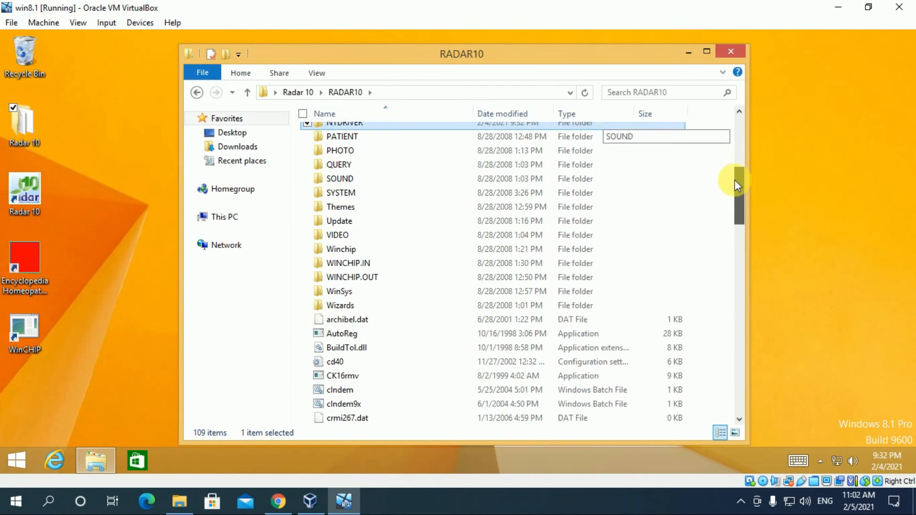
pyautogui.click(342, 334)
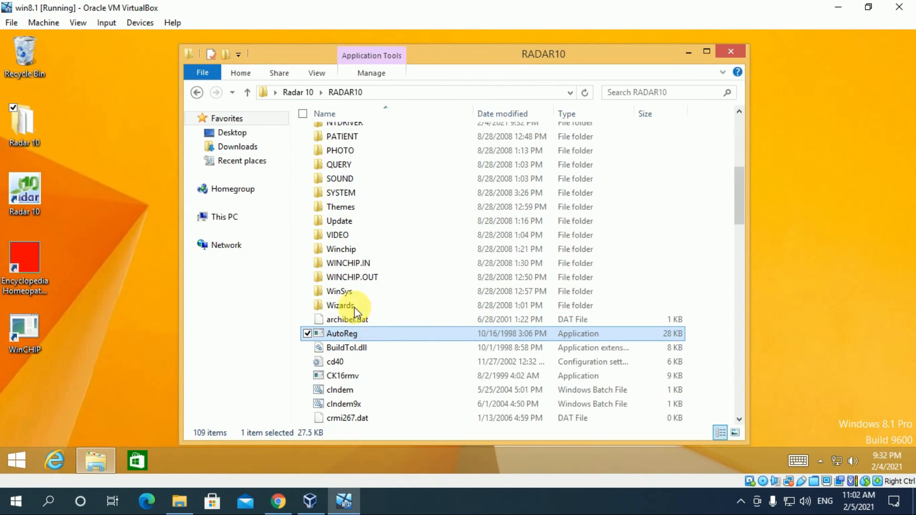
pyautogui.click(730, 51)
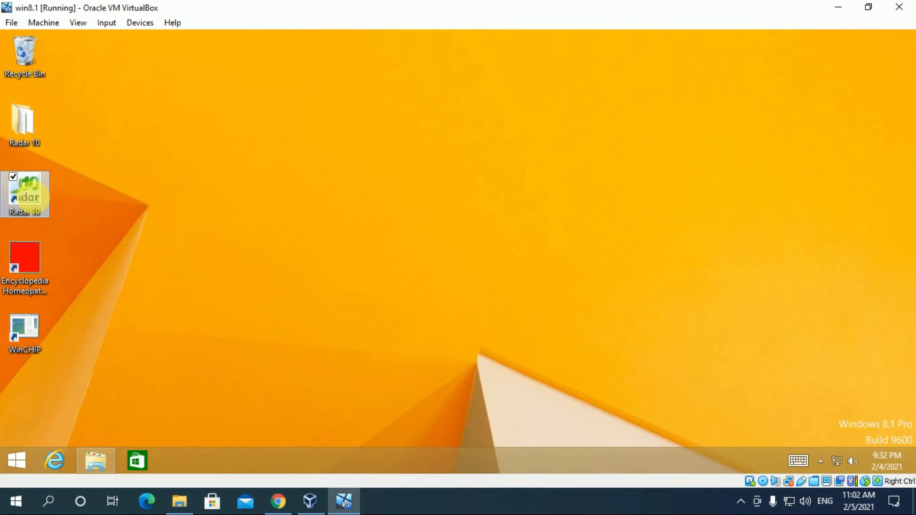
# Step: Launch Radar 10, load Schroyens F. Synthesis 9.0 at the Mind chapter, then close Radar
pyautogui.doubleClick(25, 193)
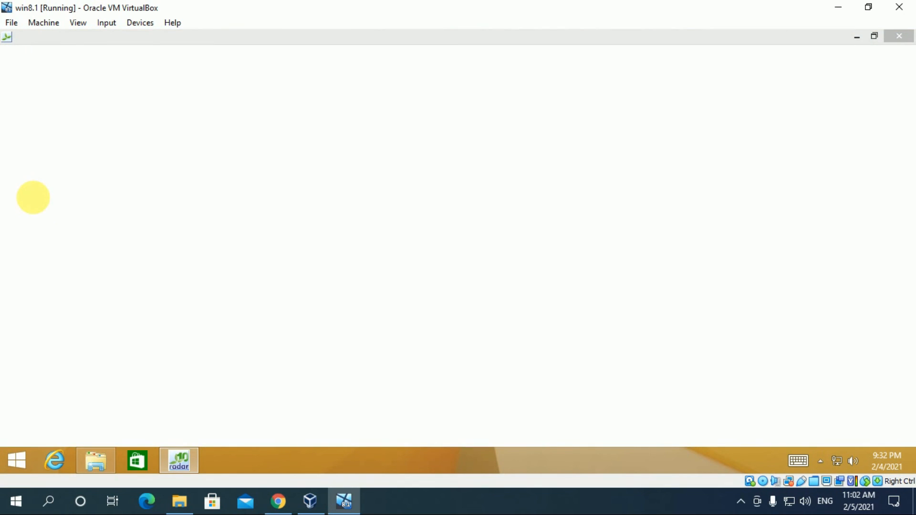
pyautogui.click(179, 460)
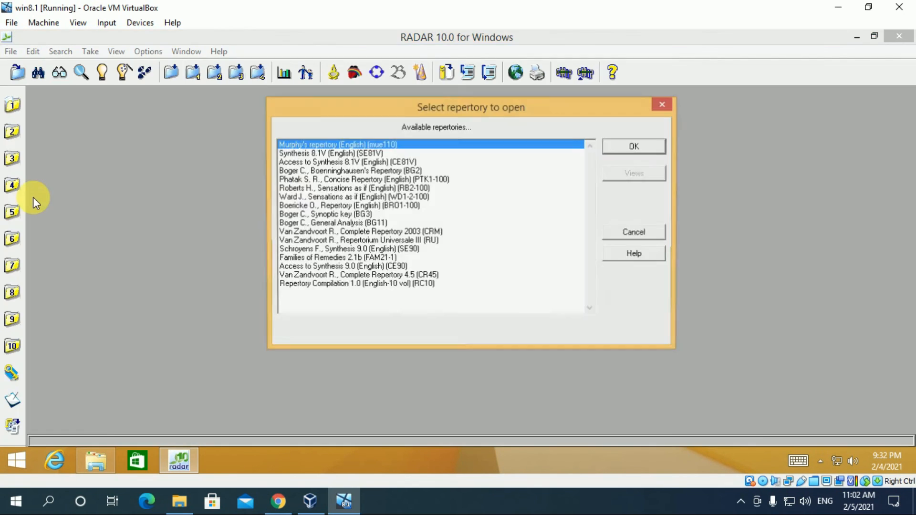
pyautogui.click(347, 250)
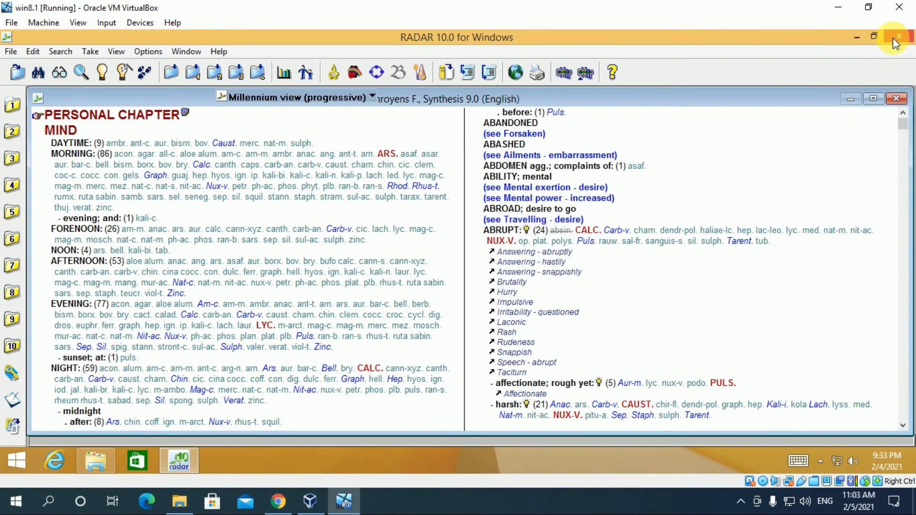
pyautogui.click(896, 36)
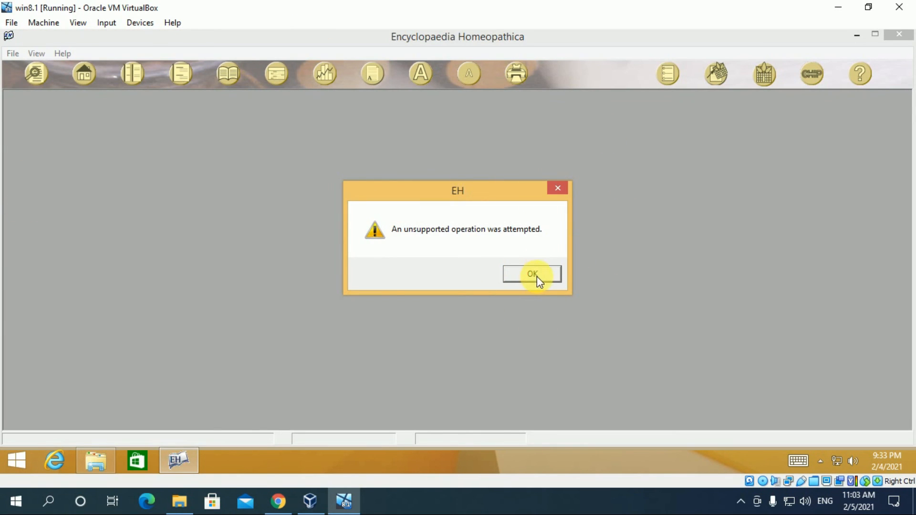
# Step: Acknowledge the EH error and close the crashed 'EH 2.2.1 has stopped working' program
pyautogui.click(532, 274)
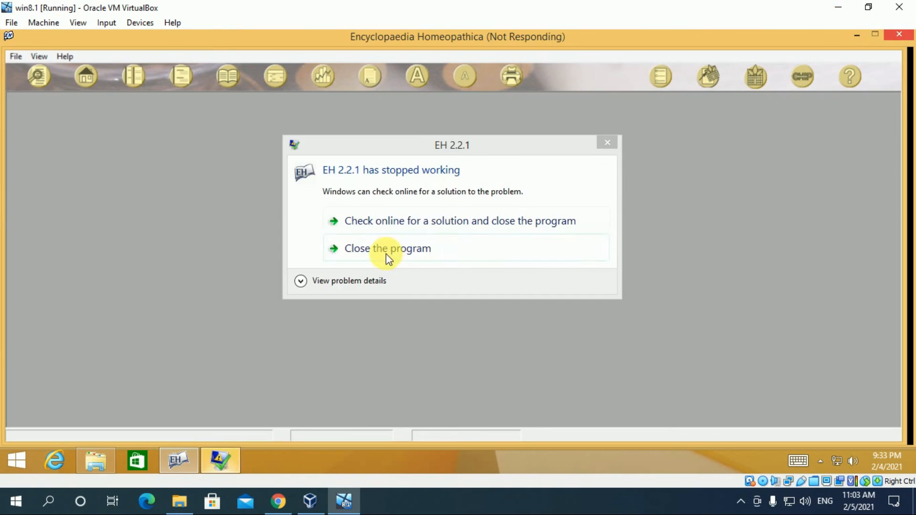
pyautogui.click(387, 248)
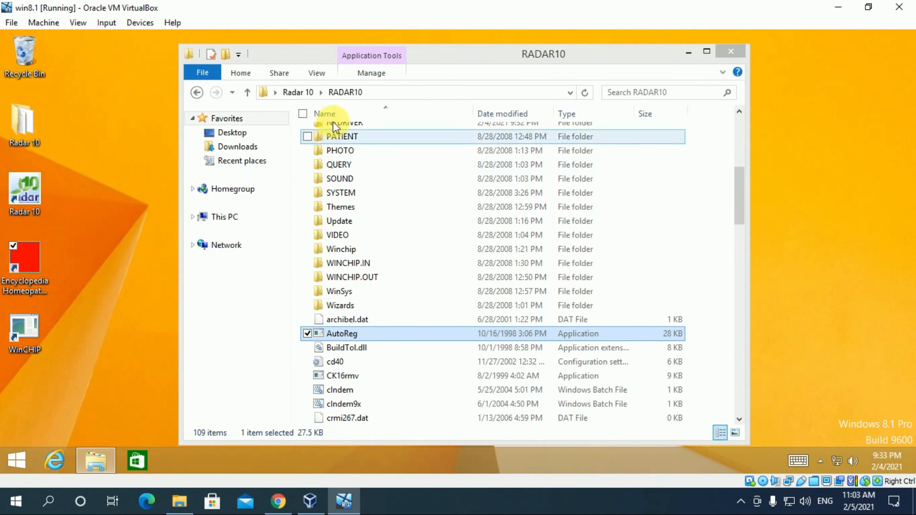
# Step: Set AutoReg to Windows XP (Service Pack 3) compatibility mode for all users and apply it
pyautogui.click(444, 132)
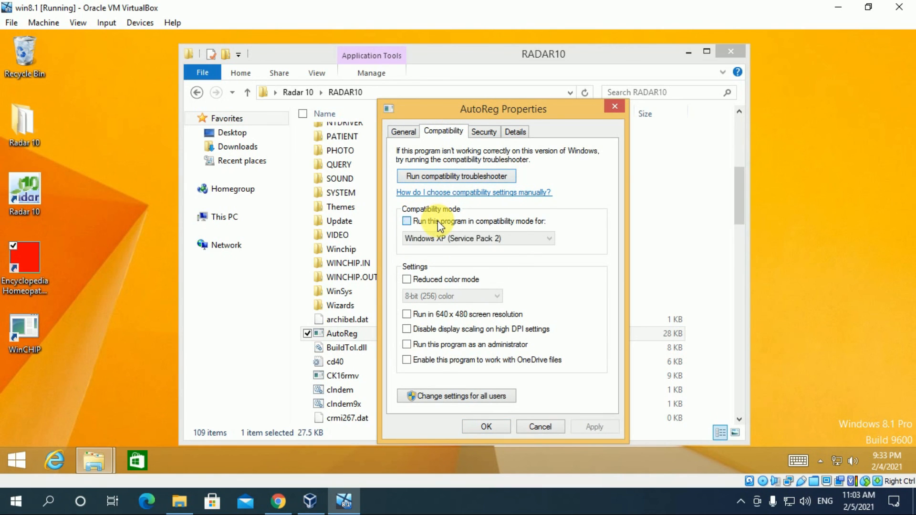
pyautogui.click(408, 221)
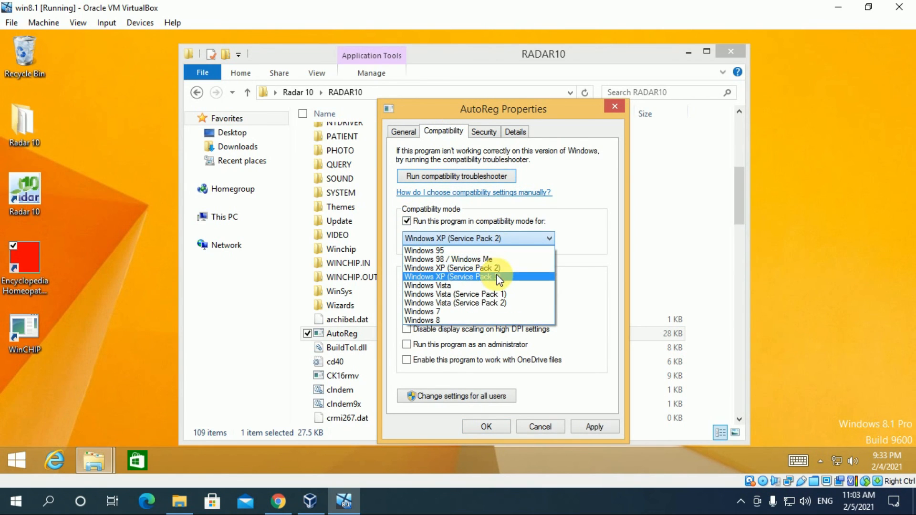
pyautogui.click(451, 277)
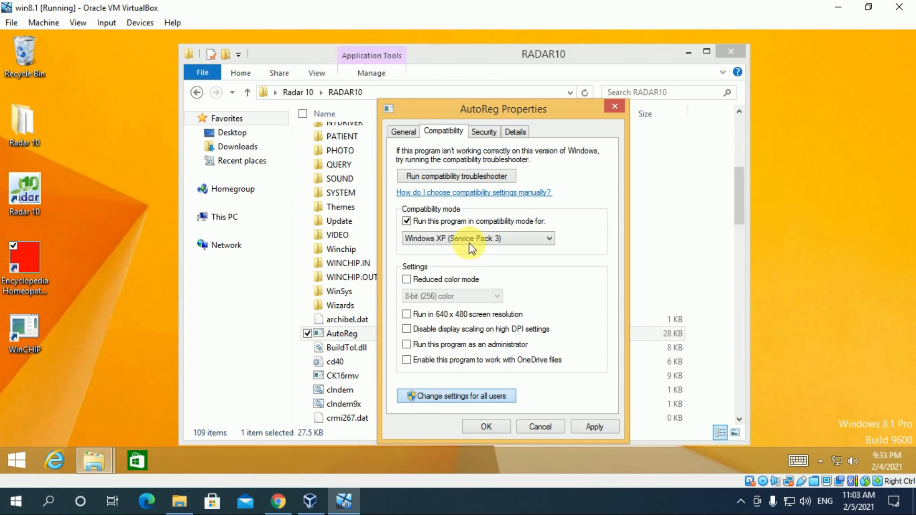
pyautogui.click(456, 395)
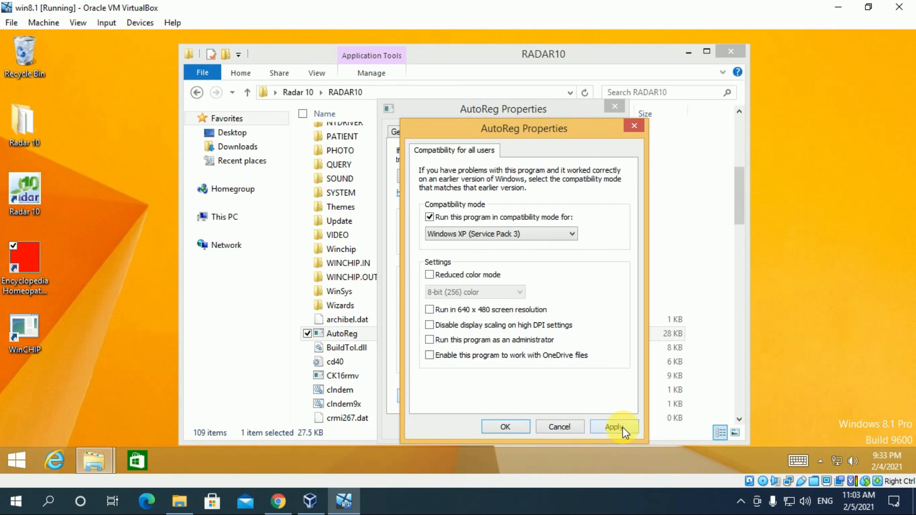
pyautogui.click(614, 426)
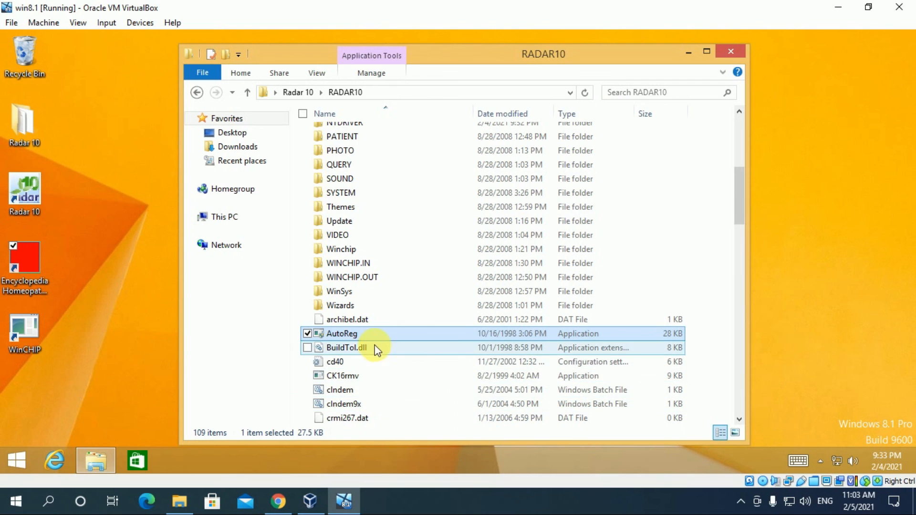
# Step: Run AutoReg and allow it to make changes via the UAC prompt
pyautogui.doubleClick(342, 334)
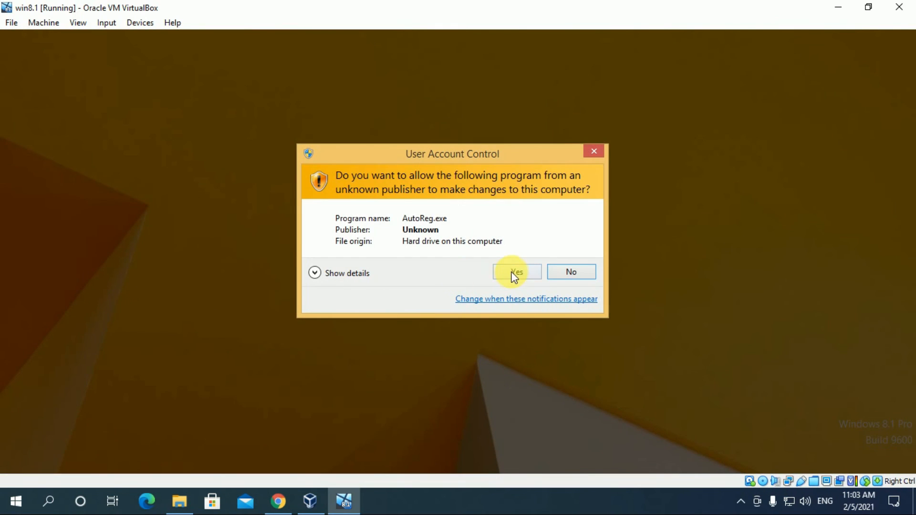
pyautogui.click(515, 272)
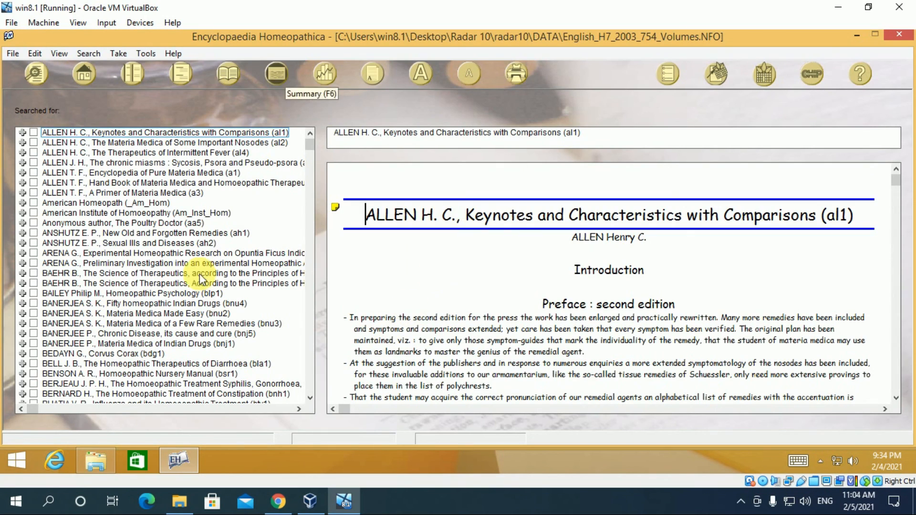
# Step: Bring up the Encyclopaedia Homeopathica start screen and choose Pathologies
pyautogui.click(419, 74)
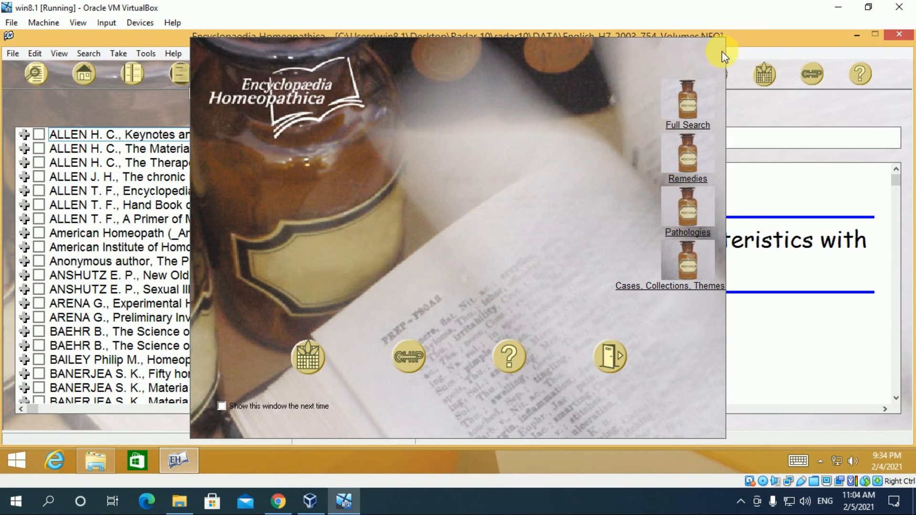
pyautogui.click(687, 232)
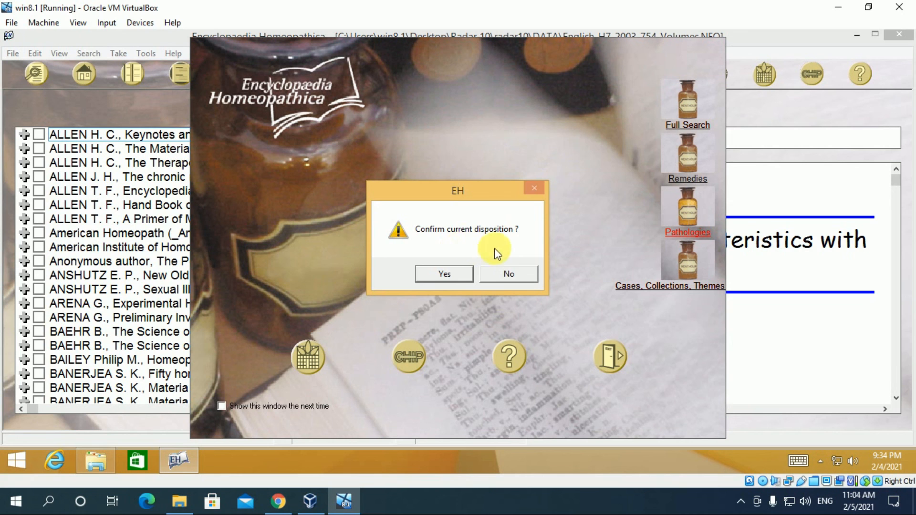